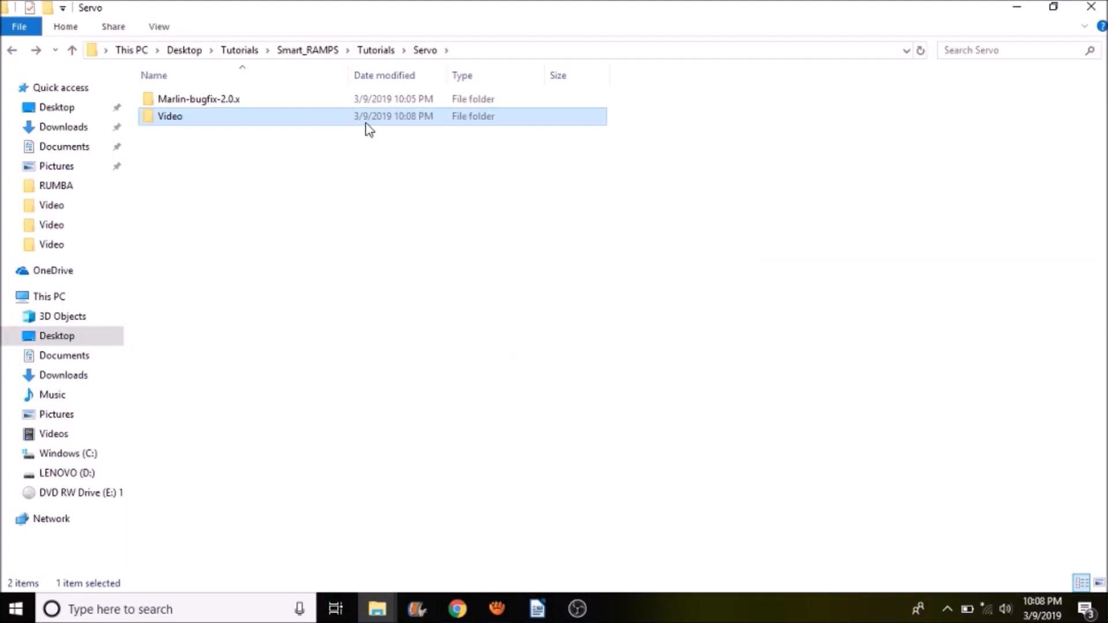
pyautogui.moveTo(269, 98)
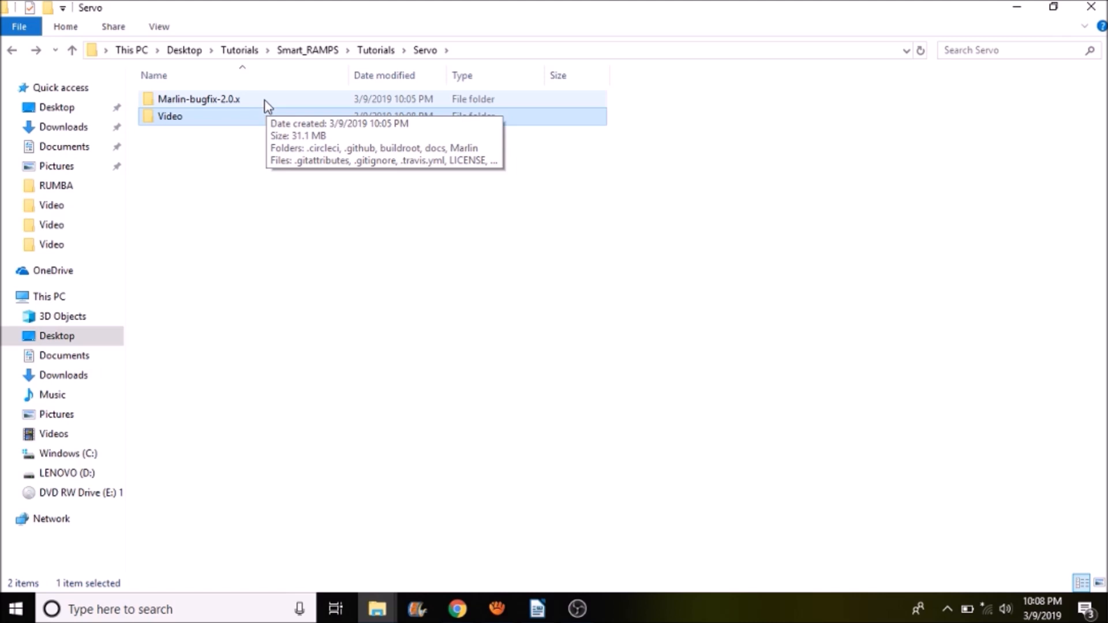
# - Browse to Marlin-bugfix-2.0.x\Marlin\src\core and open boards.h in Notepad++
pyautogui.doubleClick(201, 98)
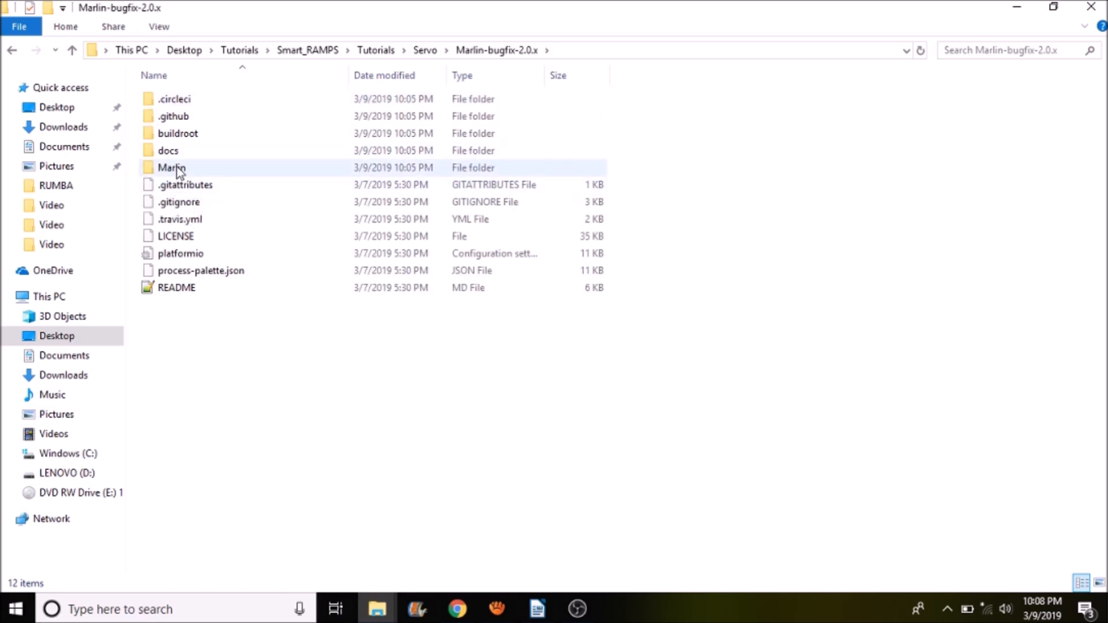
pyautogui.doubleClick(172, 167)
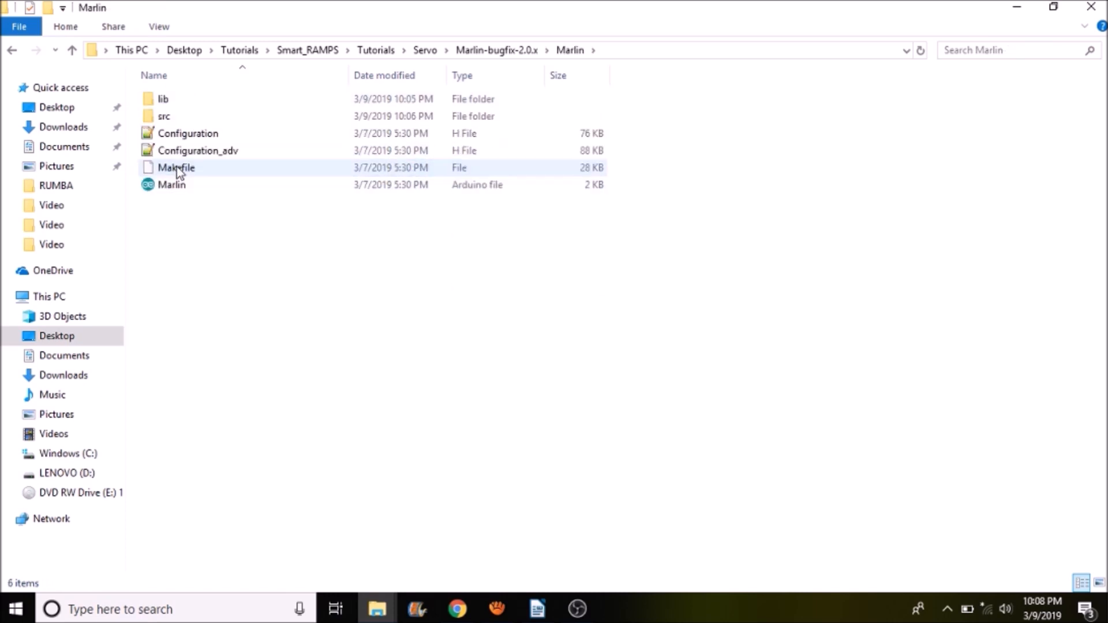
pyautogui.click(164, 116)
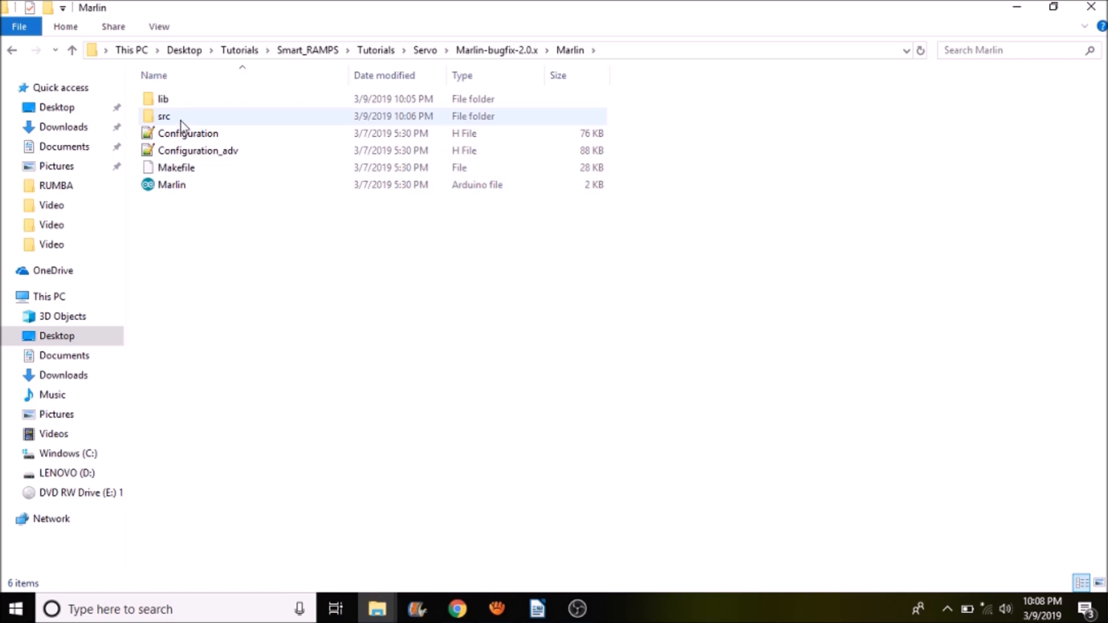
pyautogui.doubleClick(164, 116)
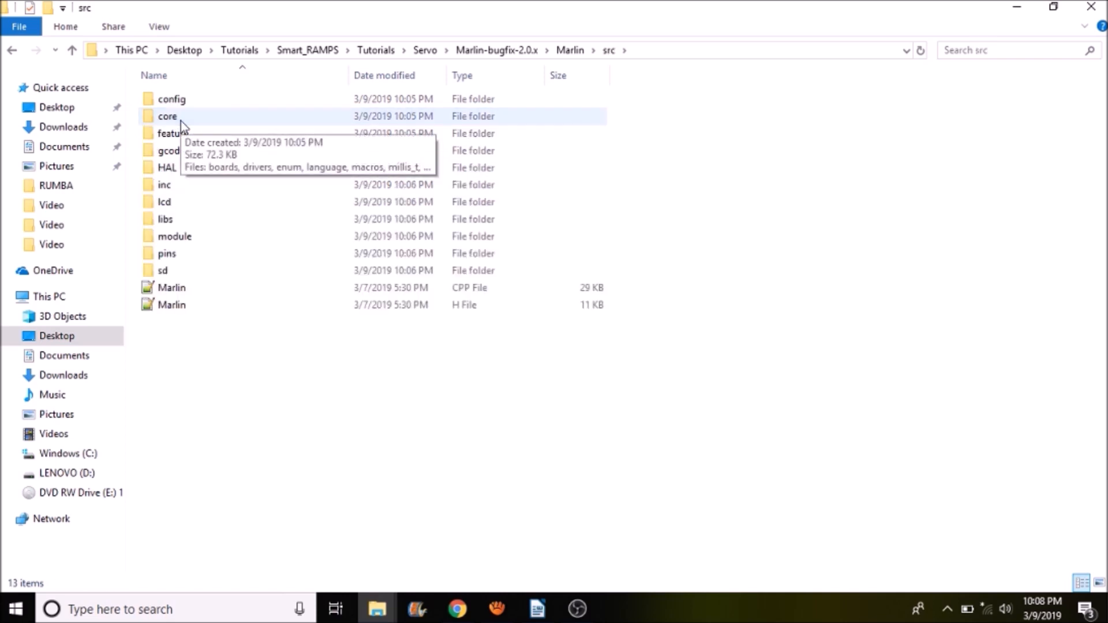
pyautogui.doubleClick(167, 116)
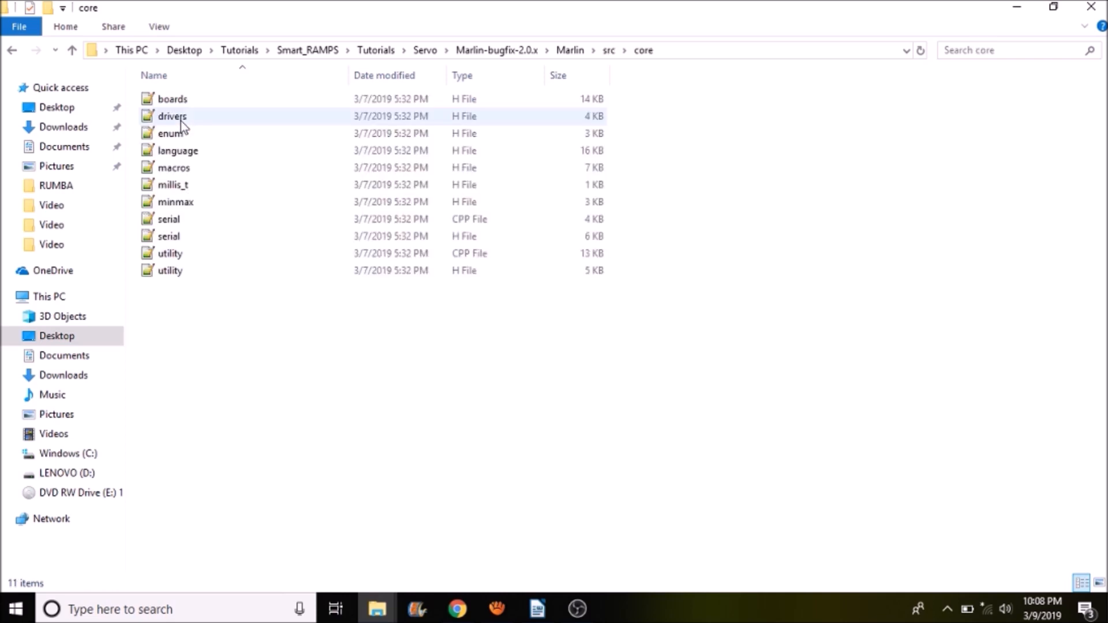
pyautogui.moveTo(172, 99)
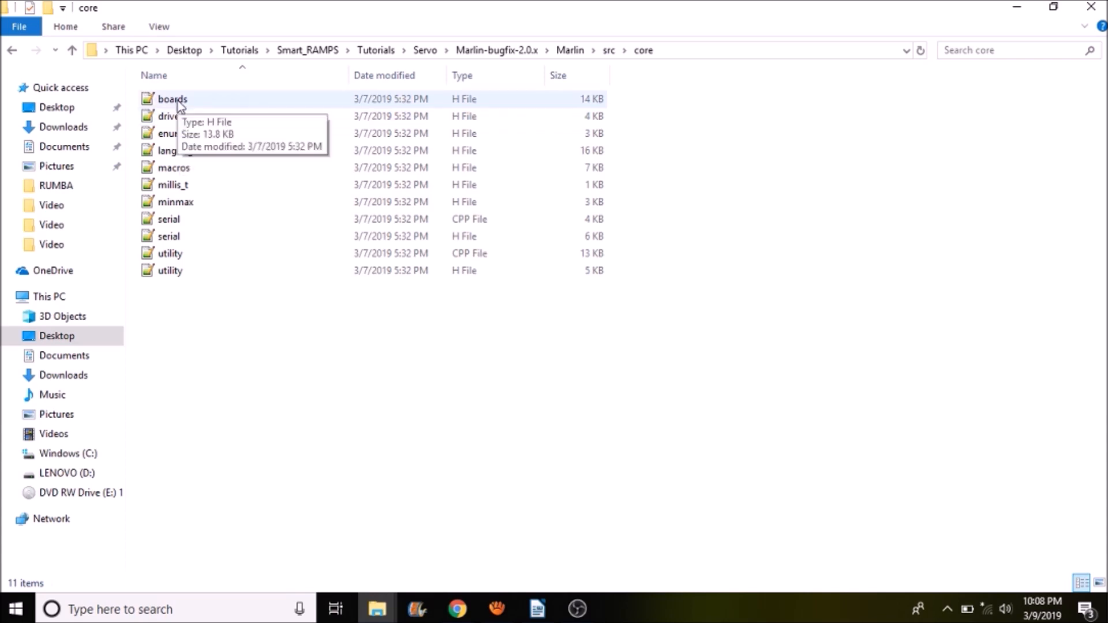
pyautogui.click(172, 99)
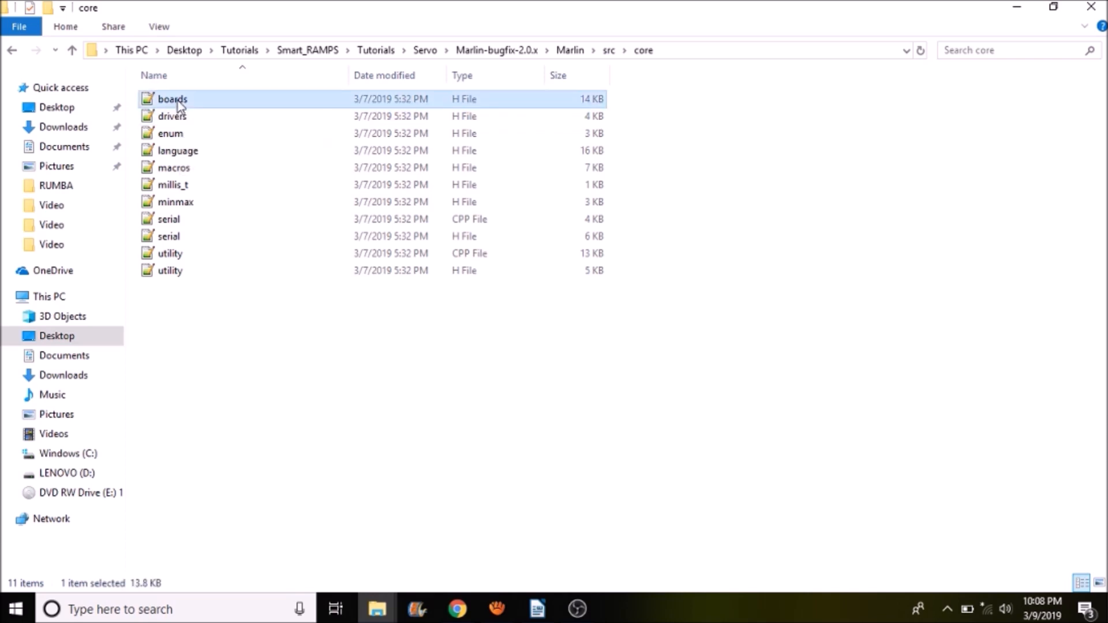
pyautogui.doubleClick(172, 99)
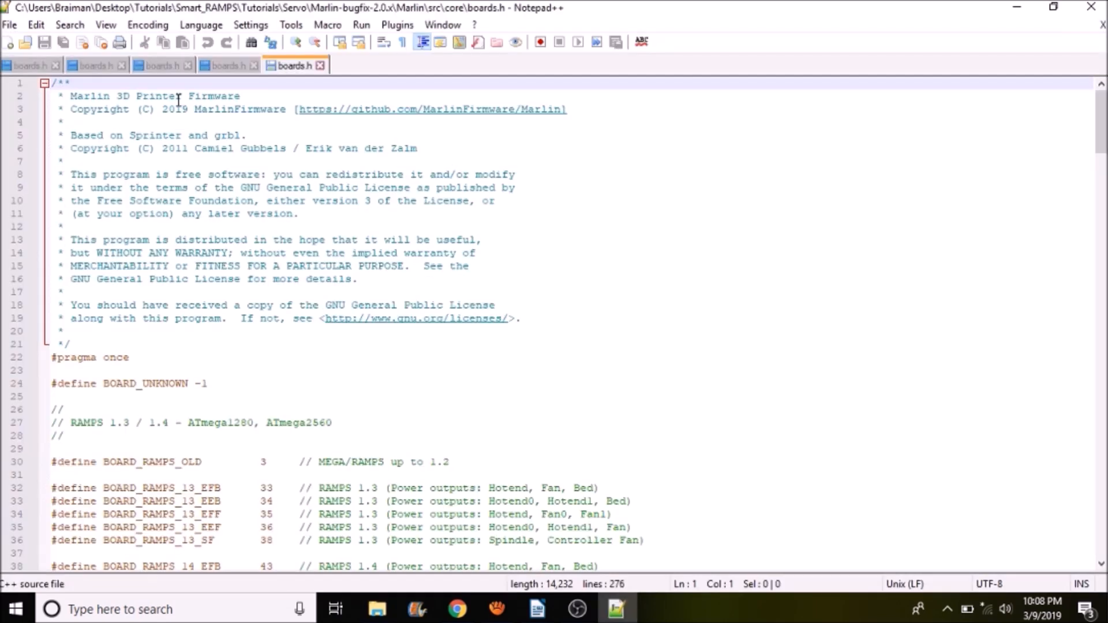
# - Search boards.h for 'Smart' and select the BOARD_RAMPS_SMART_EFB name
pyautogui.press('Ctrl+f')
pyautogui.write('Smart')
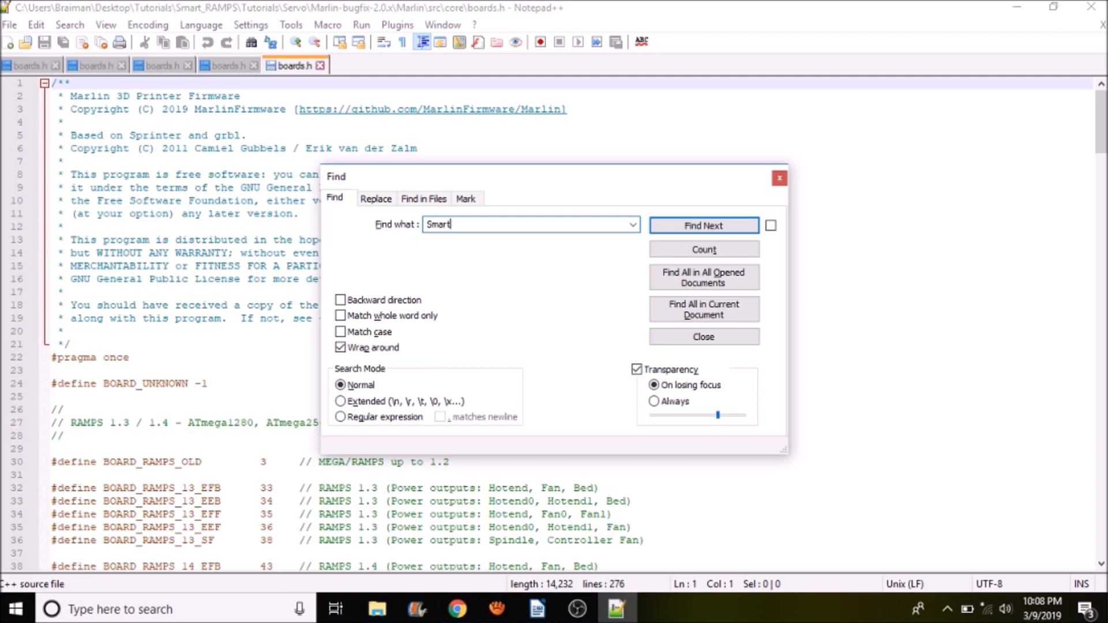
pyautogui.click(703, 224)
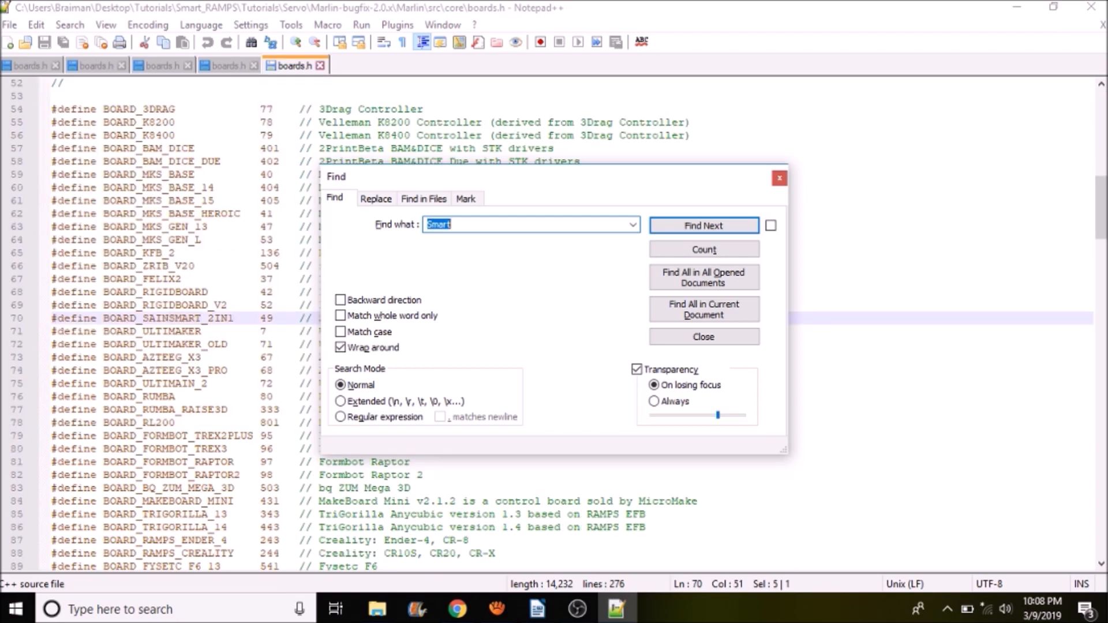
pyautogui.click(702, 337)
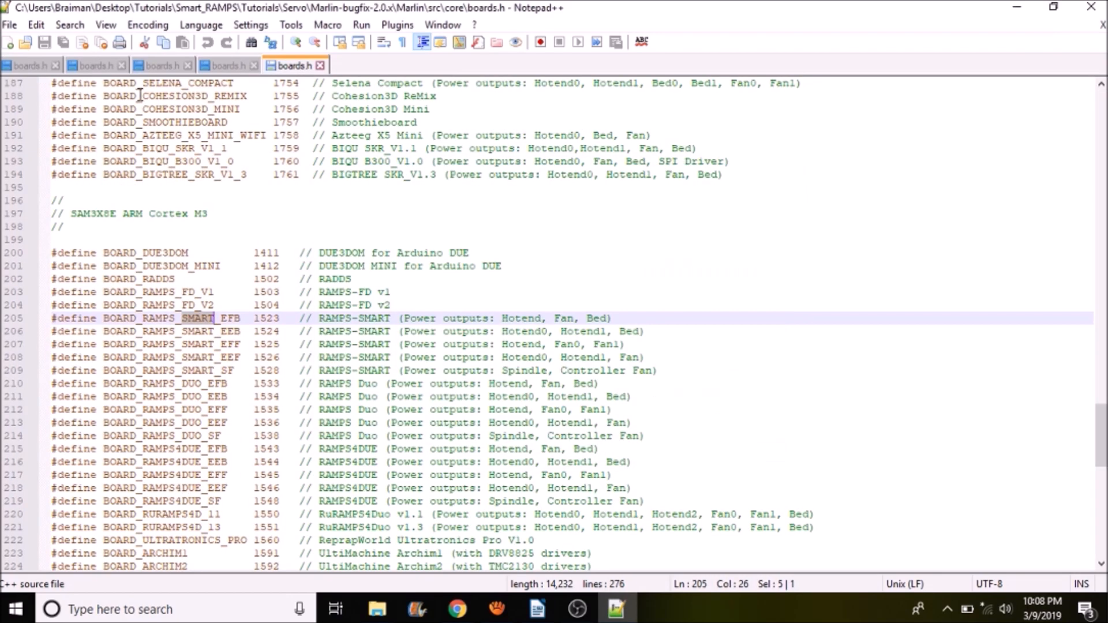
pyautogui.moveTo(244, 321)
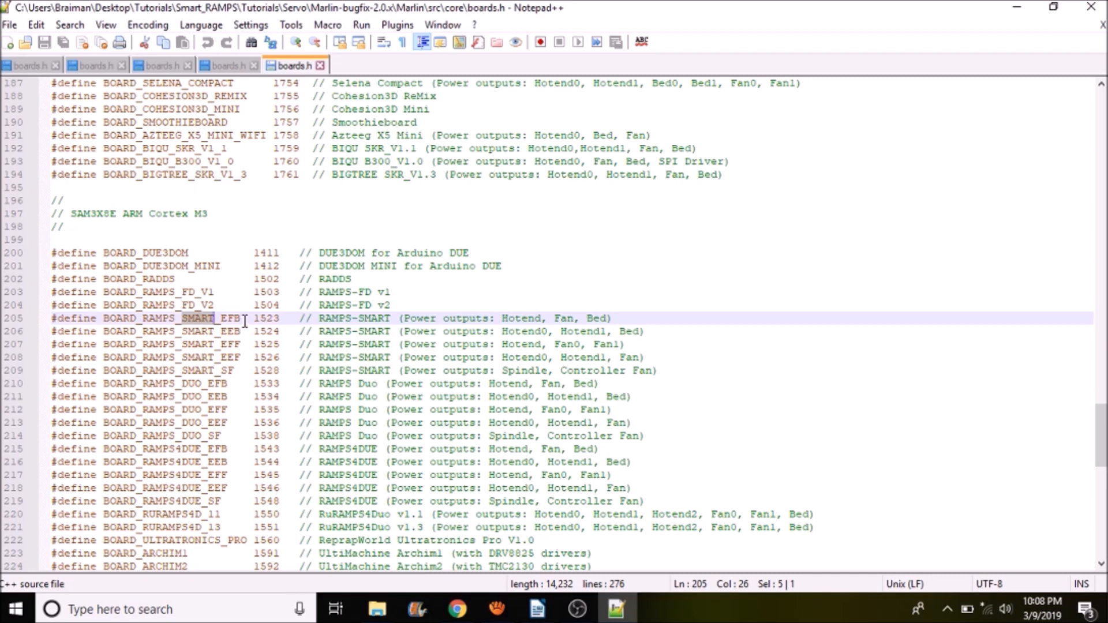
pyautogui.doubleClick(144, 318)
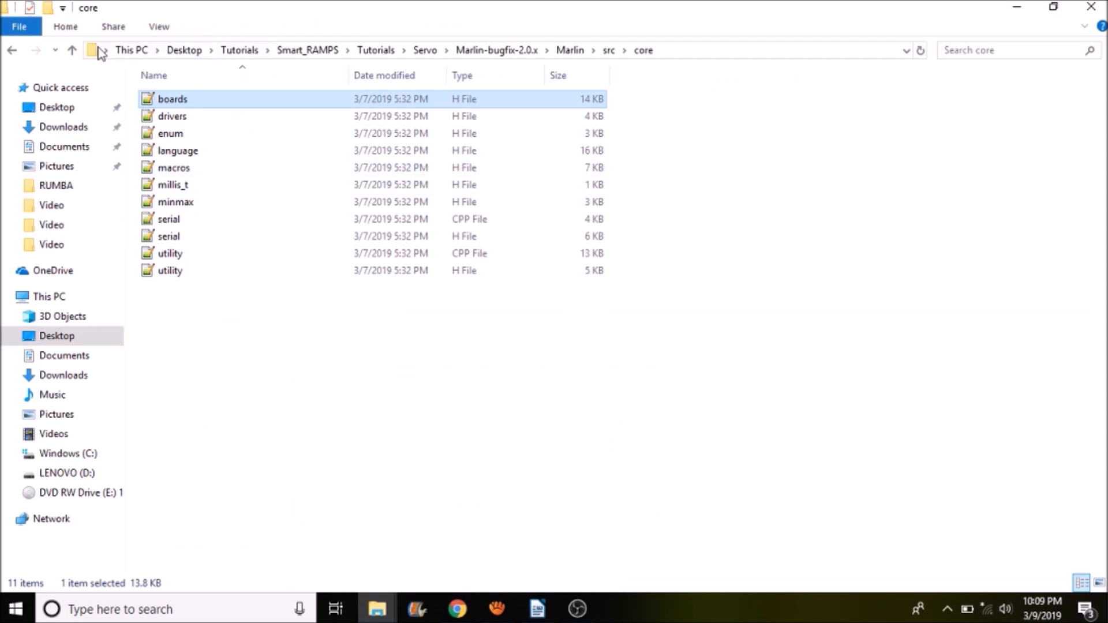
# - Go up two levels to the Marlin folder and open Marlin.ino in Arduino IDE
pyautogui.click(72, 50)
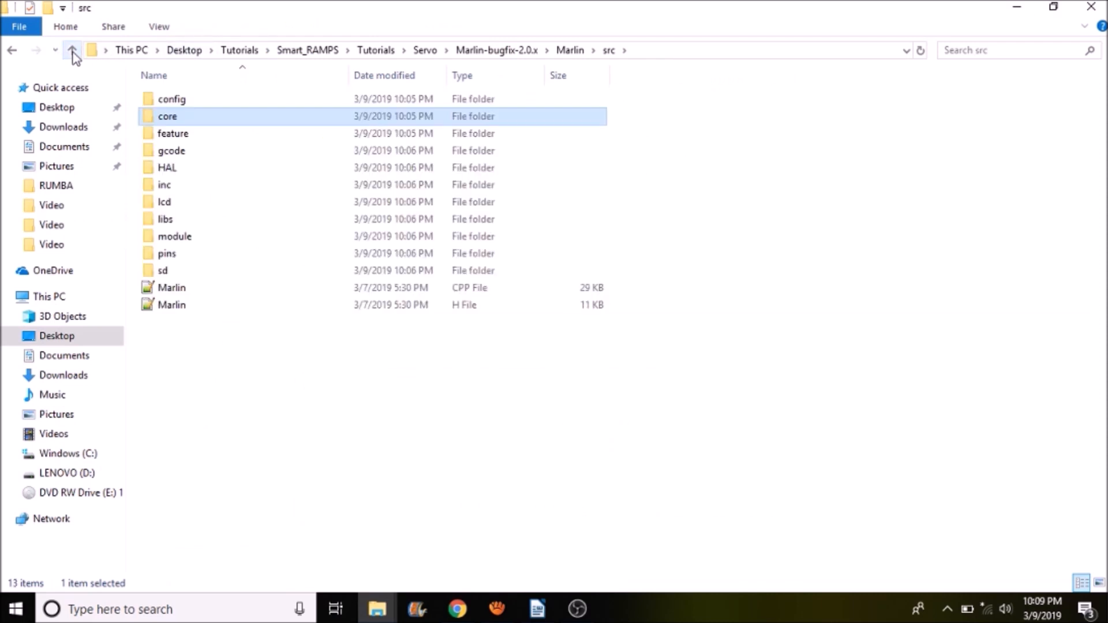
pyautogui.click(72, 51)
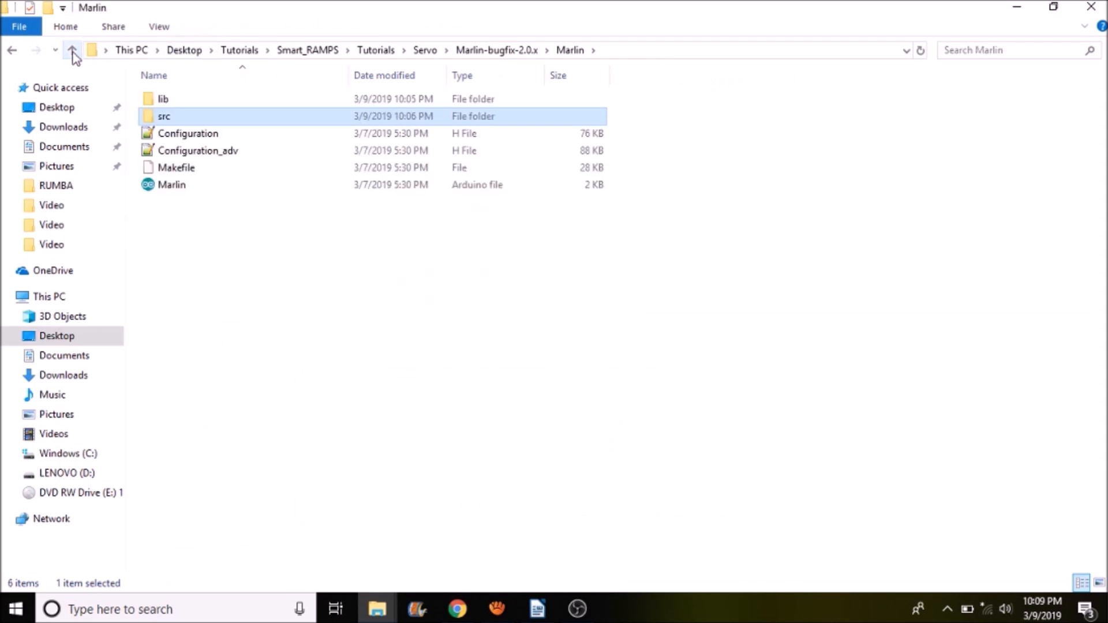
pyautogui.click(171, 185)
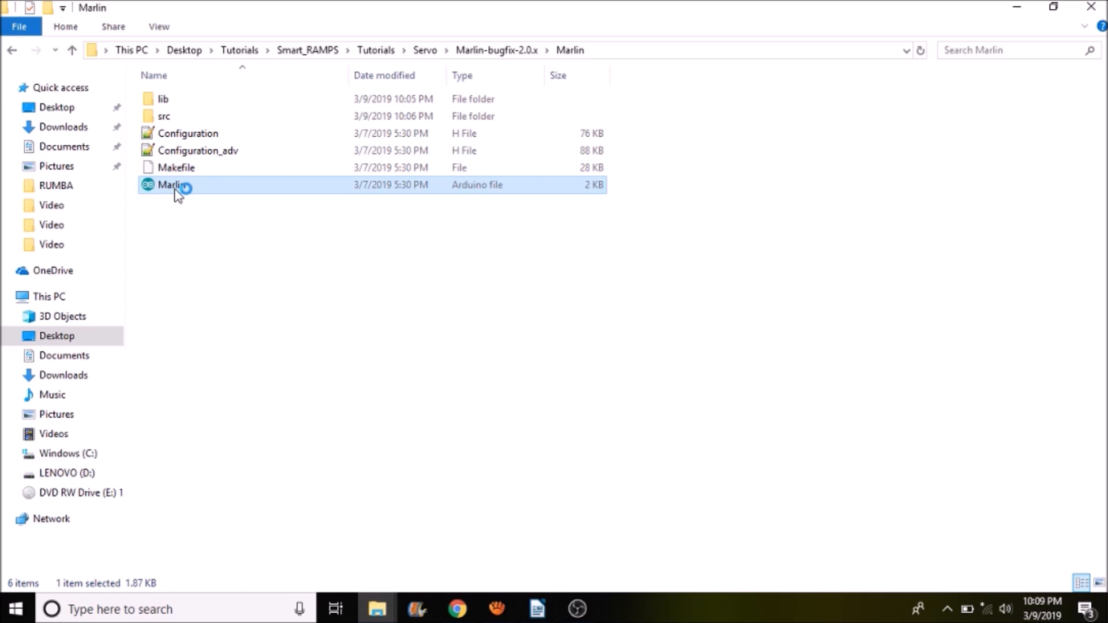
pyautogui.doubleClick(171, 184)
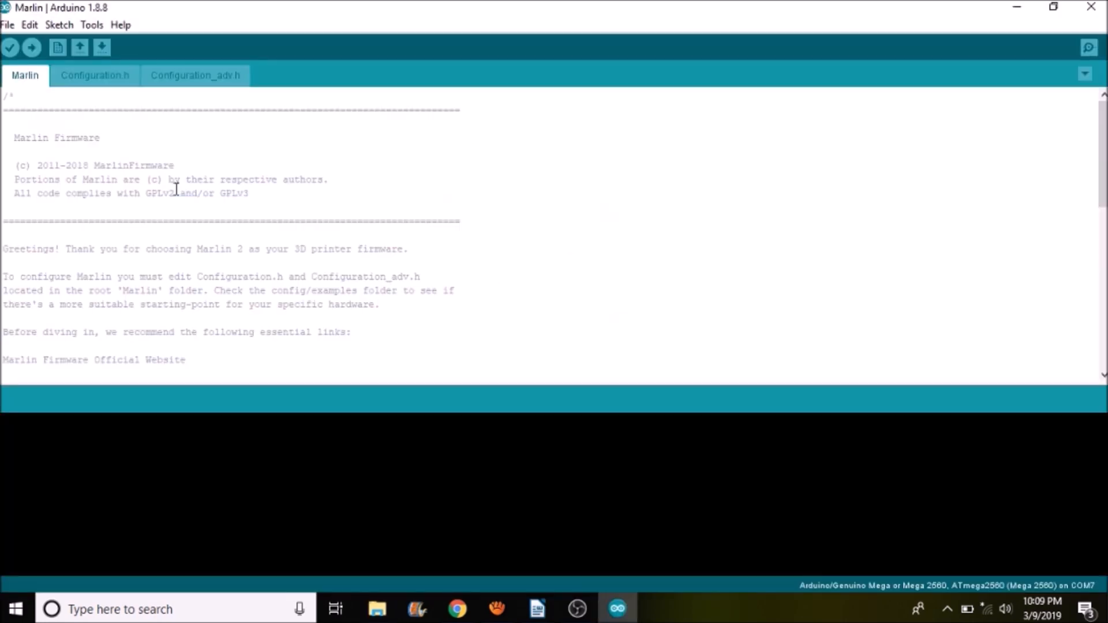
pyautogui.moveTo(99, 82)
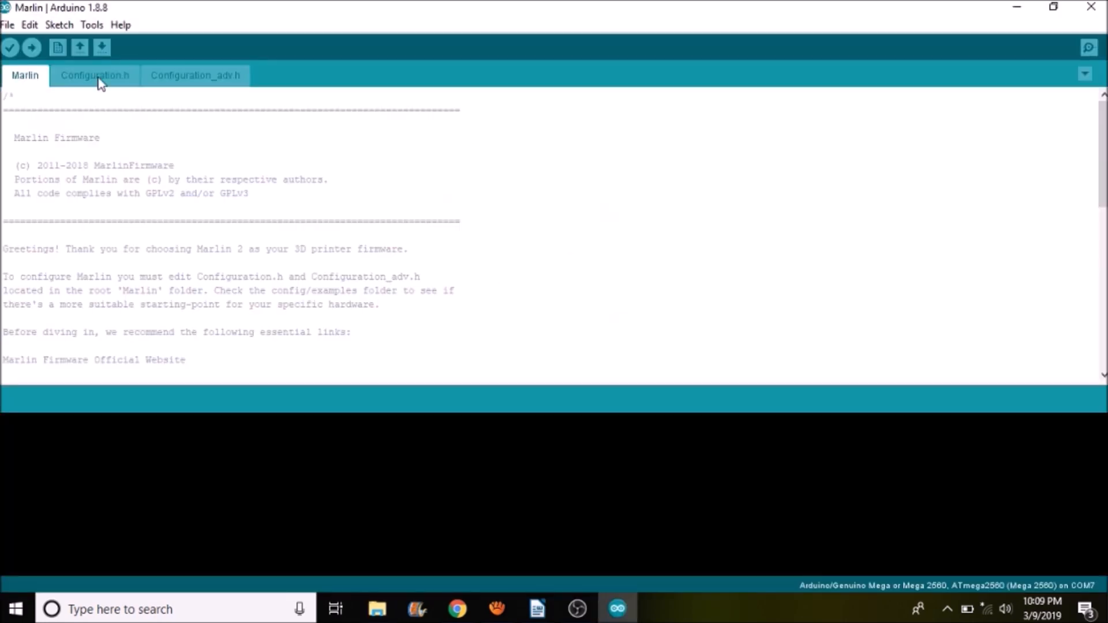
# - Search Configuration.h for 'motherboard' and select the BOARD_RAMPS_14_EFB value
pyautogui.click(95, 75)
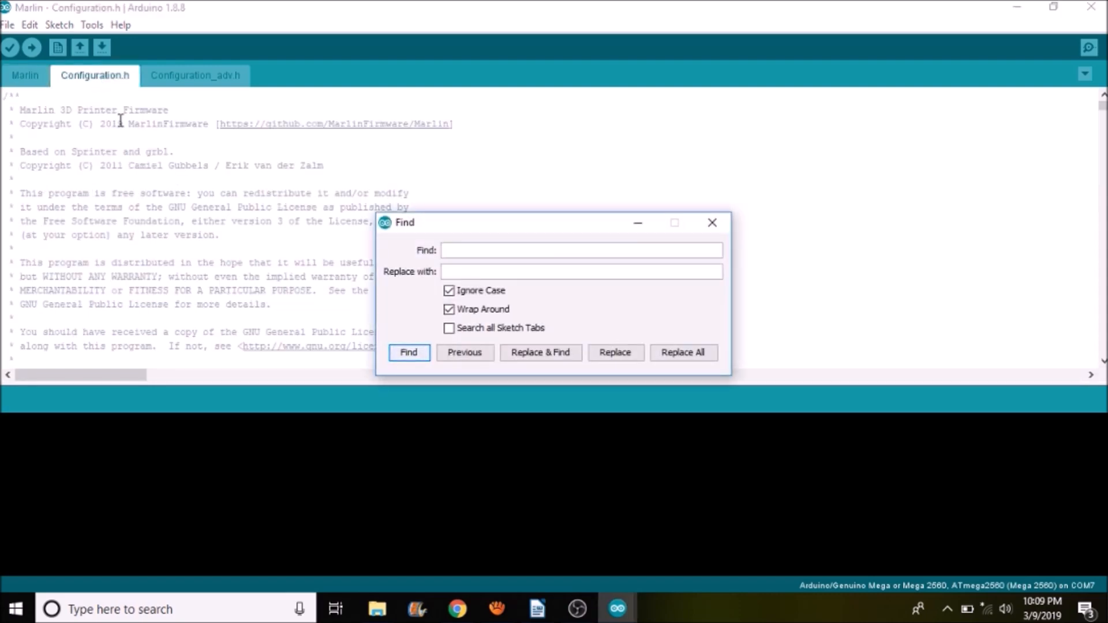
pyautogui.write('mot')
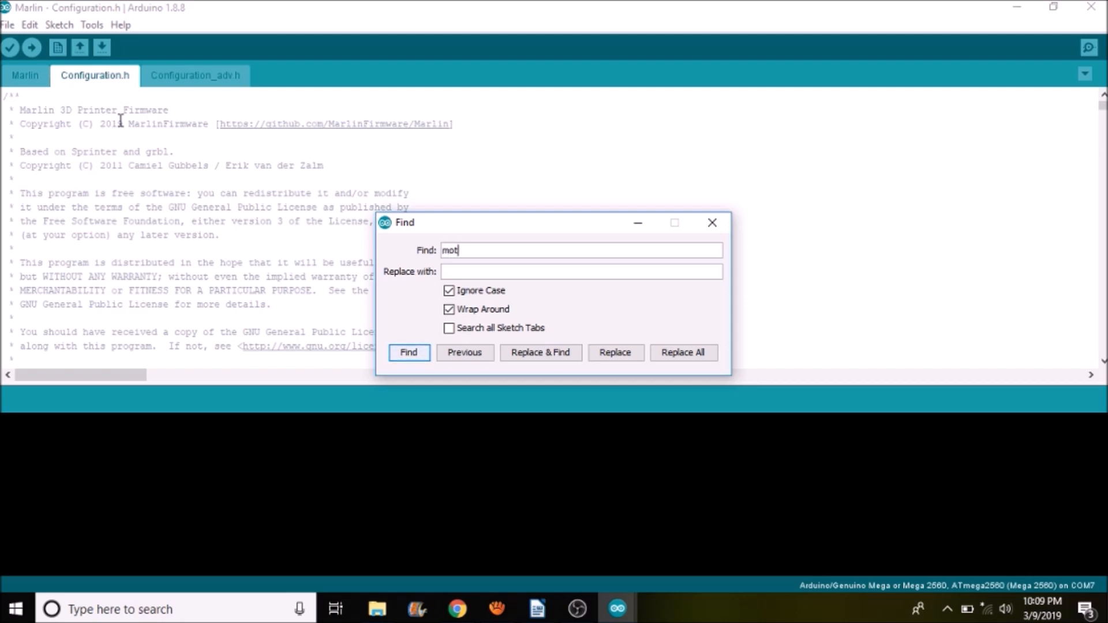
pyautogui.write('herbo')
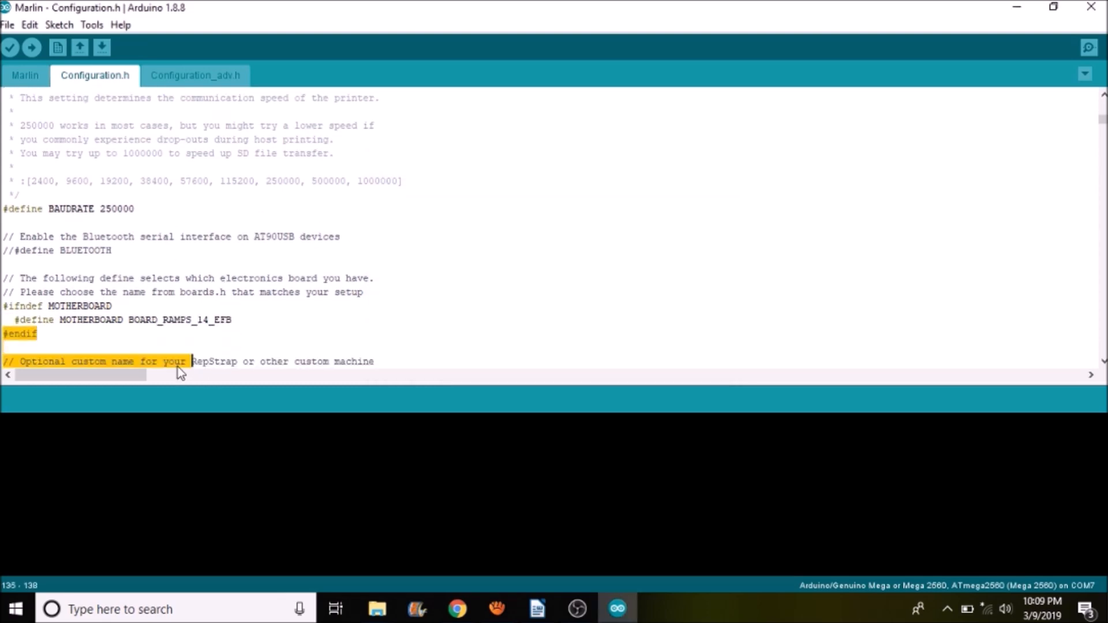
pyautogui.doubleClick(179, 320)
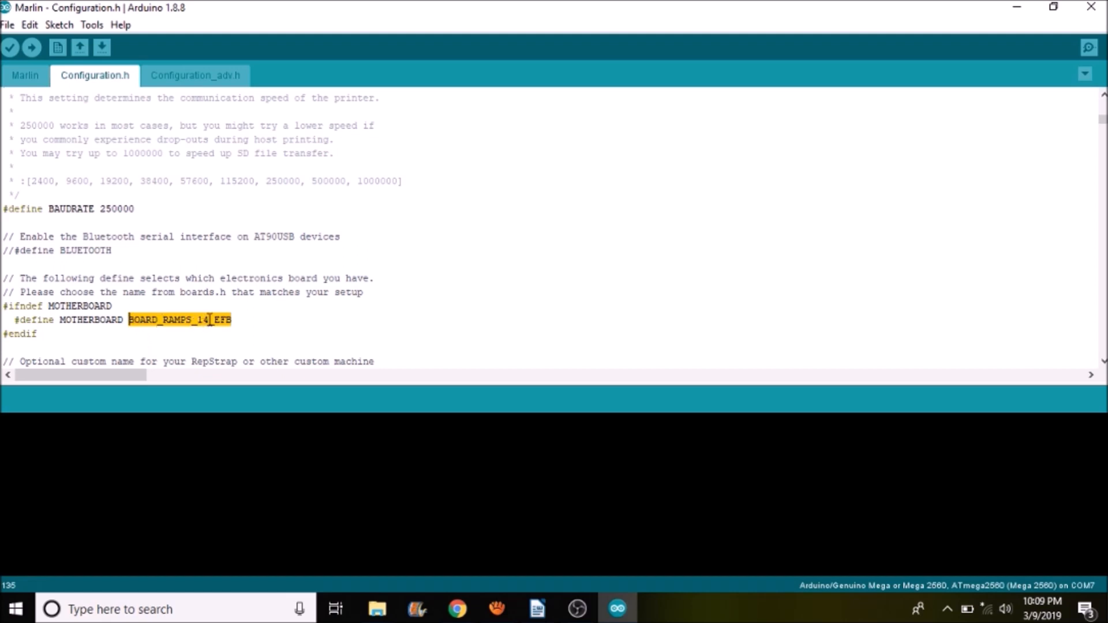
# - Paste BOARD_RAMPS_SMART_EFB over BOARD_RAMPS_14_EFB in the MOTHERBOARD define
pyautogui.rightClick(180, 320)
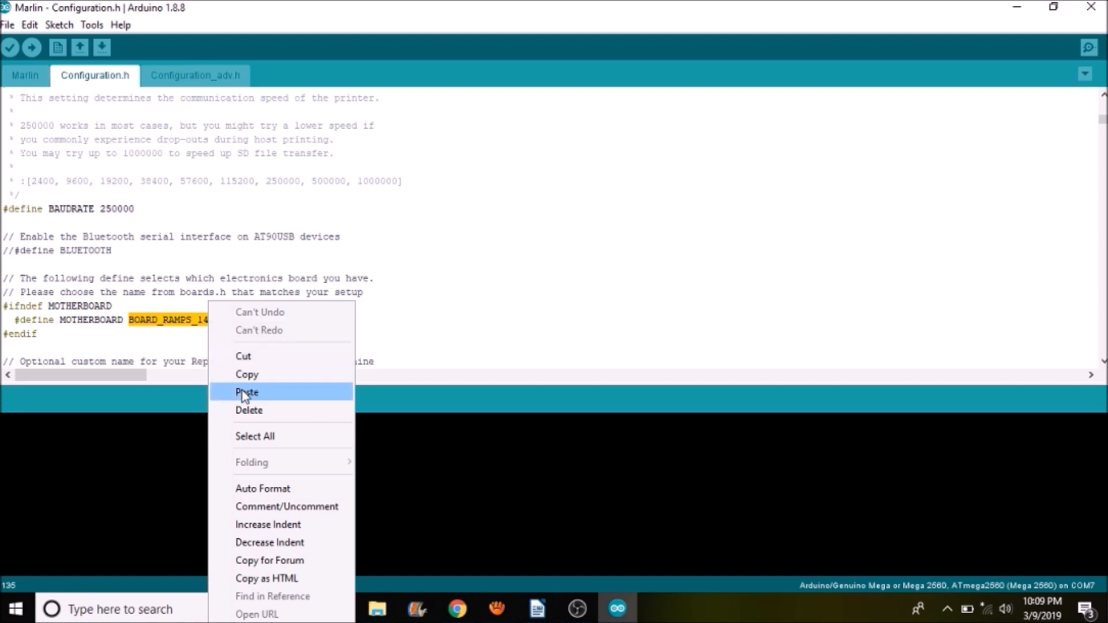
pyautogui.click(247, 393)
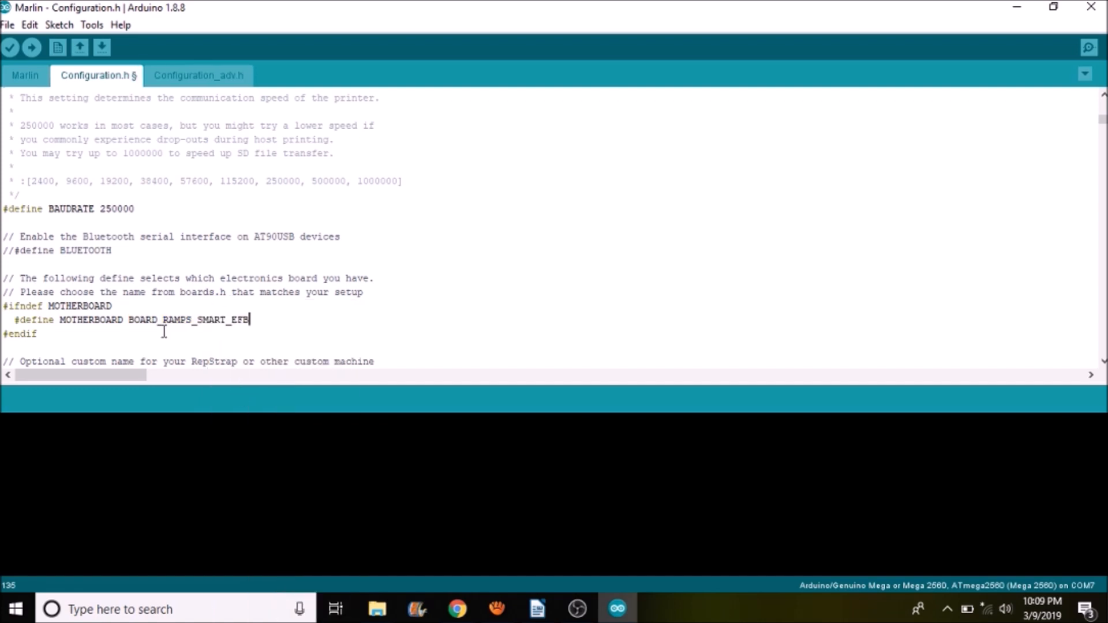
pyautogui.moveTo(172, 322)
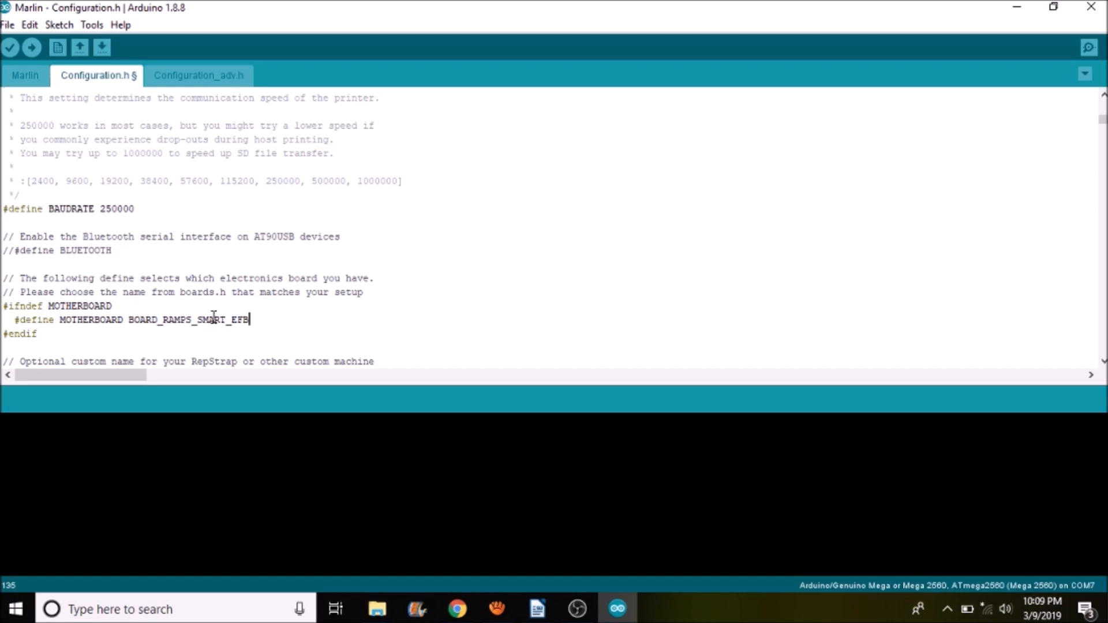
pyautogui.moveTo(215, 304)
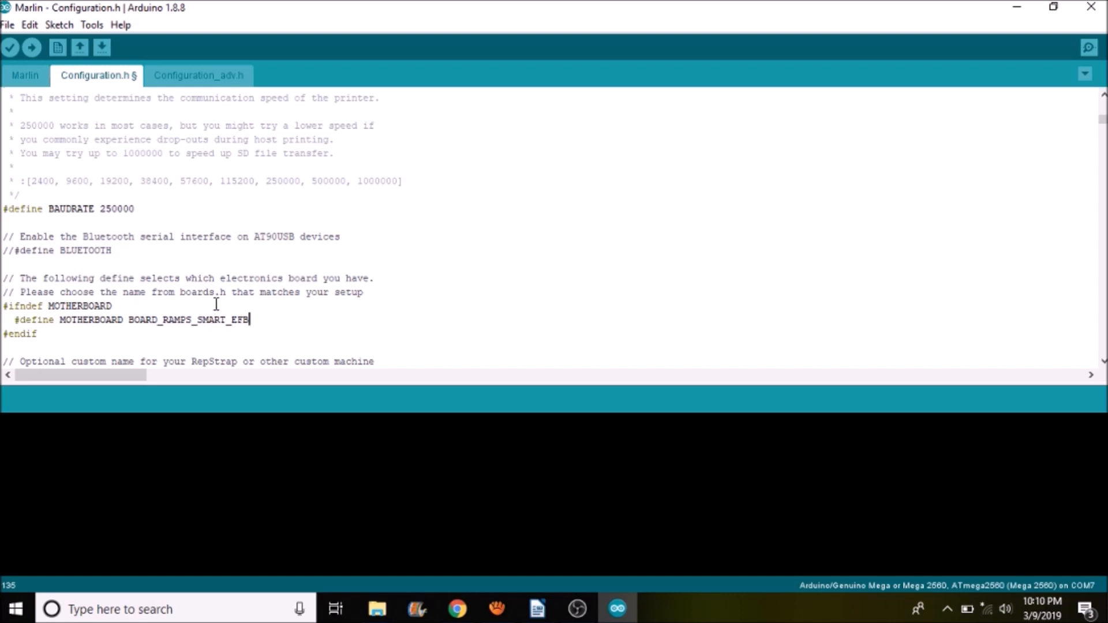
pyautogui.moveTo(217, 287)
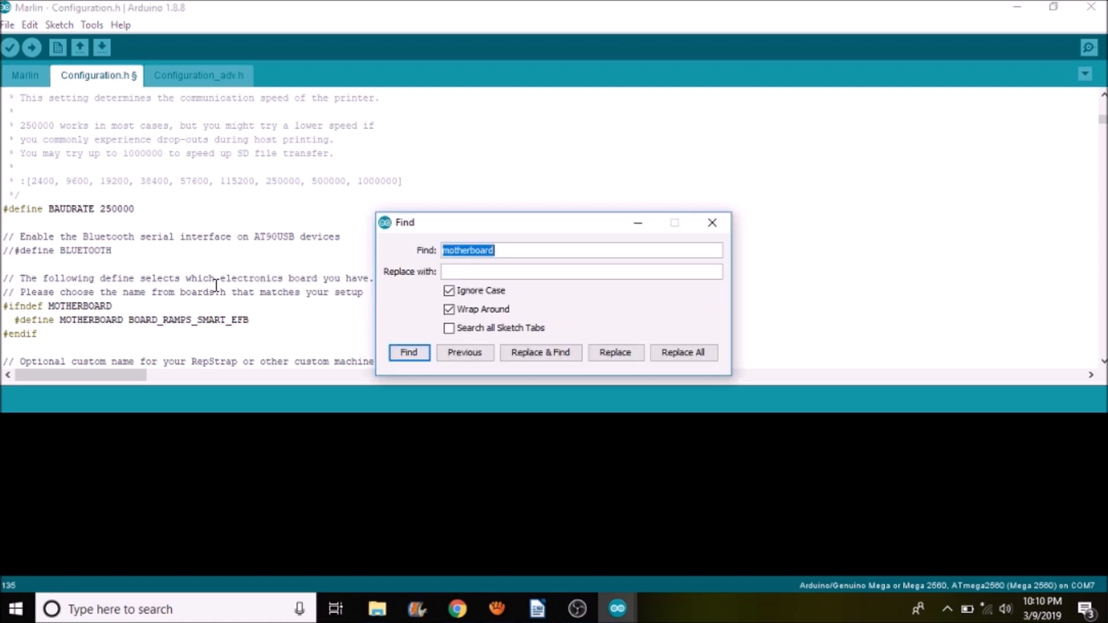
# - Search Configuration.h for 'num_servo' to reach the commented NUM_SERVOS 3 define
pyautogui.write('num_')
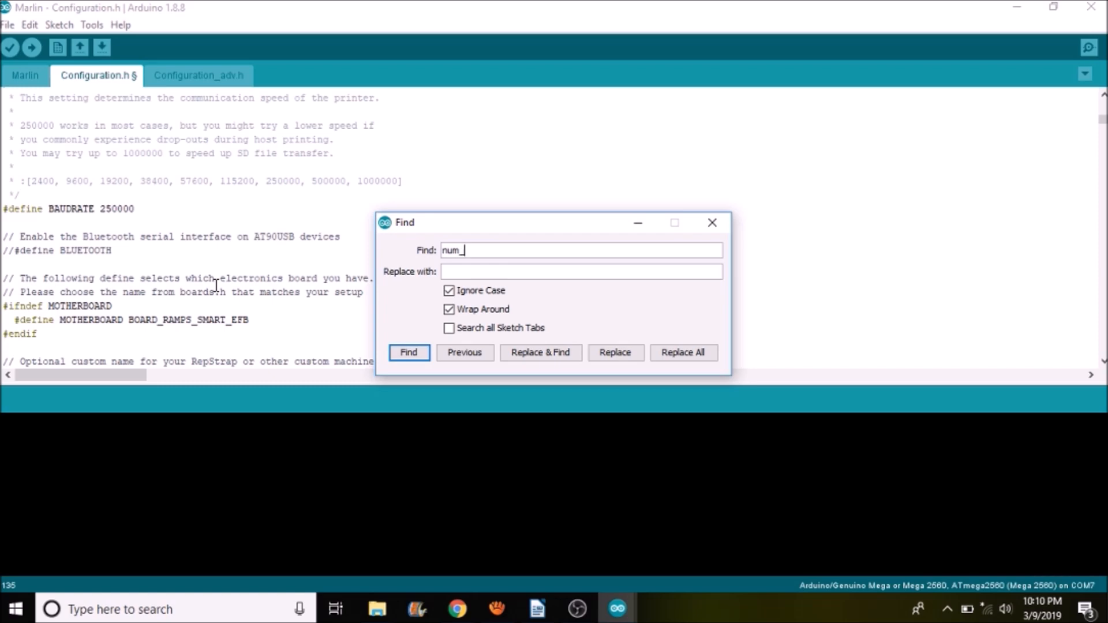
pyautogui.write('servo')
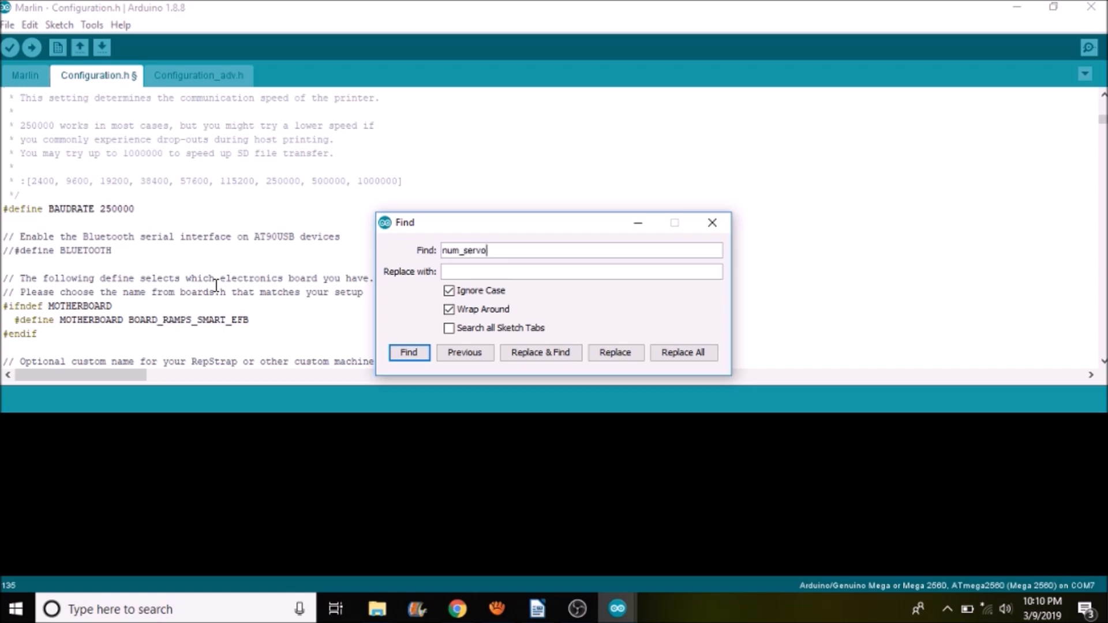
pyautogui.click(409, 352)
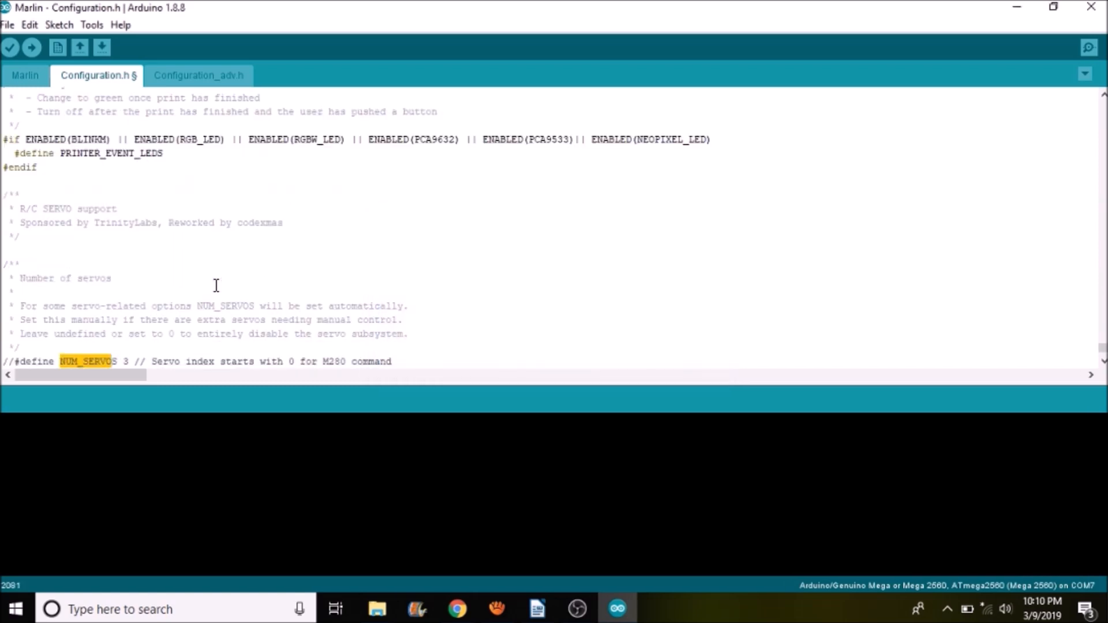
# - Uncomment NUM_SERVOS, set it to 1, and select the SERVO_DELAY value 300
pyautogui.click(17, 361)
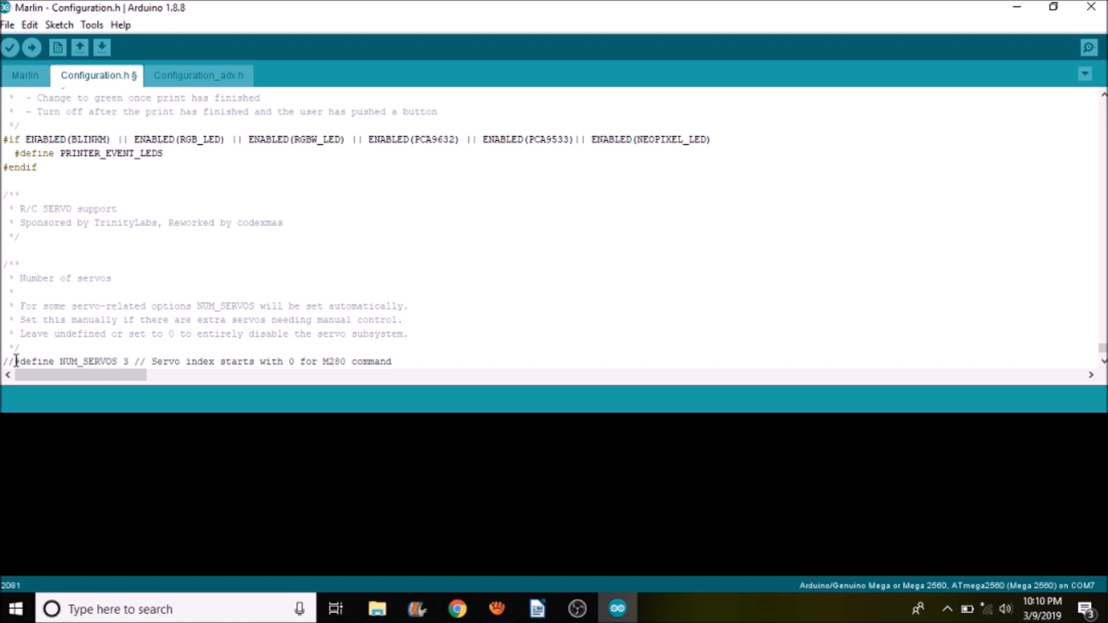
pyautogui.press('Delete')
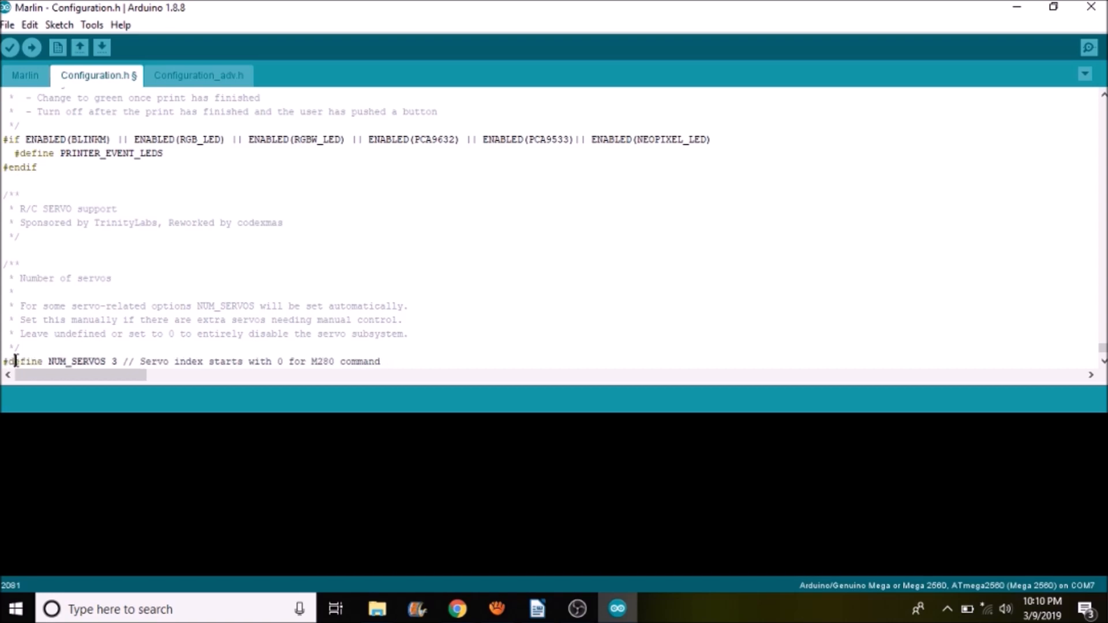
pyautogui.write('1')
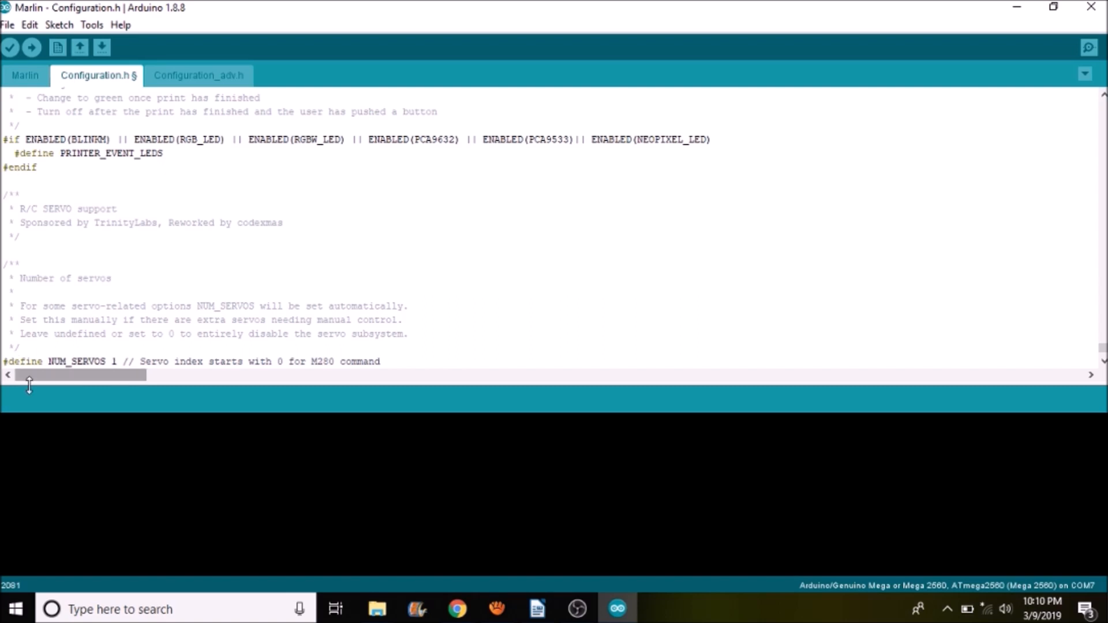
pyautogui.scroll(-3)
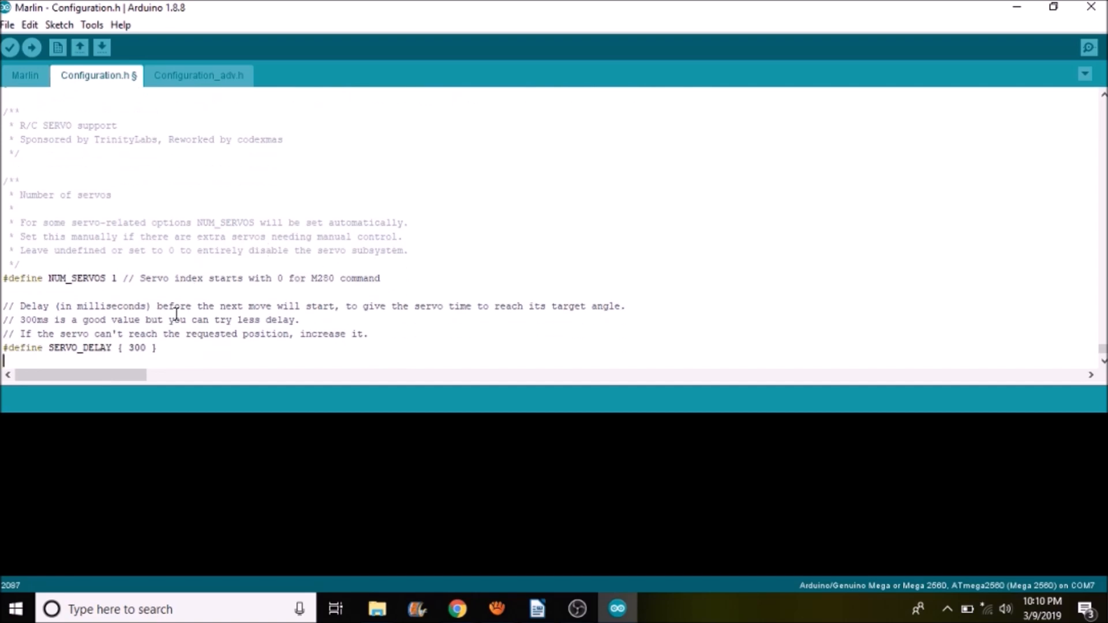
pyautogui.doubleClick(136, 348)
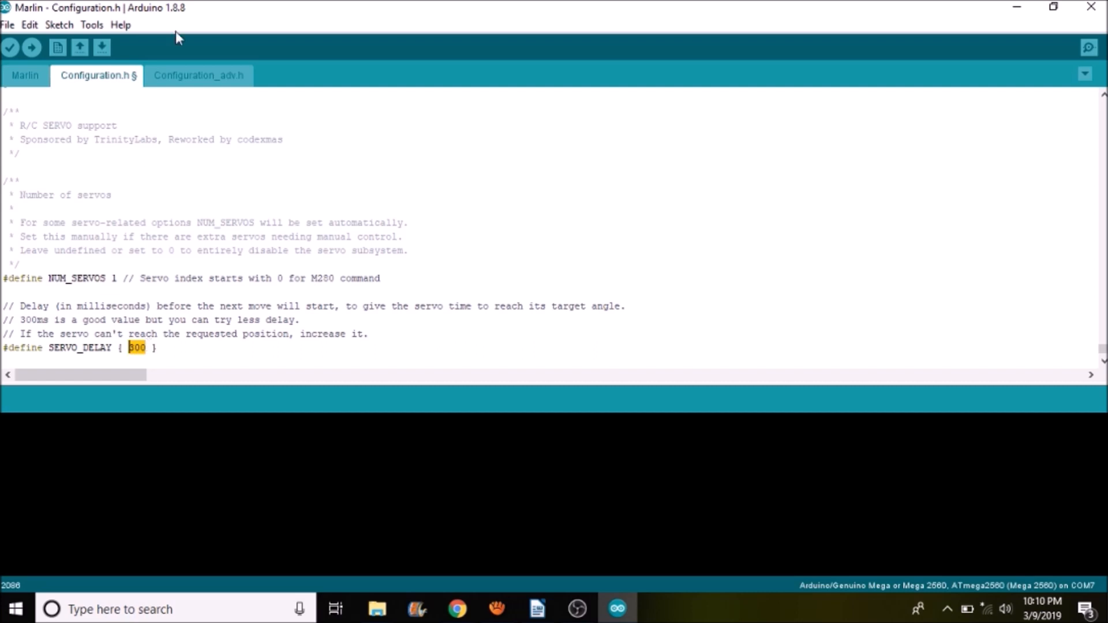
# - Set the board to Arduino Due (Programming Port) and the port to COM6
pyautogui.click(92, 25)
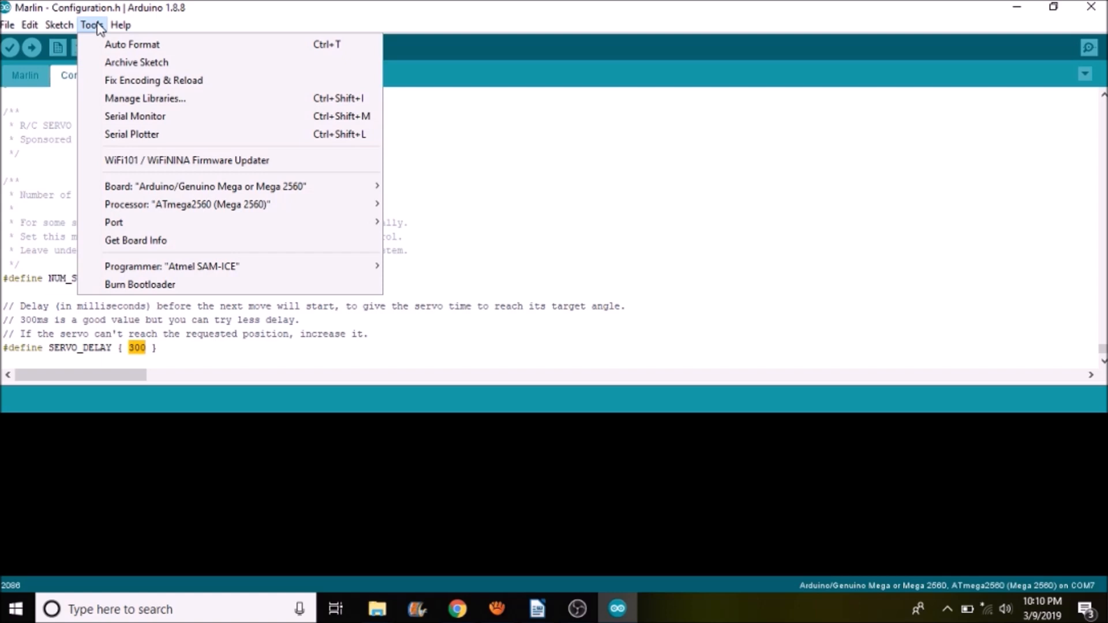
pyautogui.moveTo(110, 158)
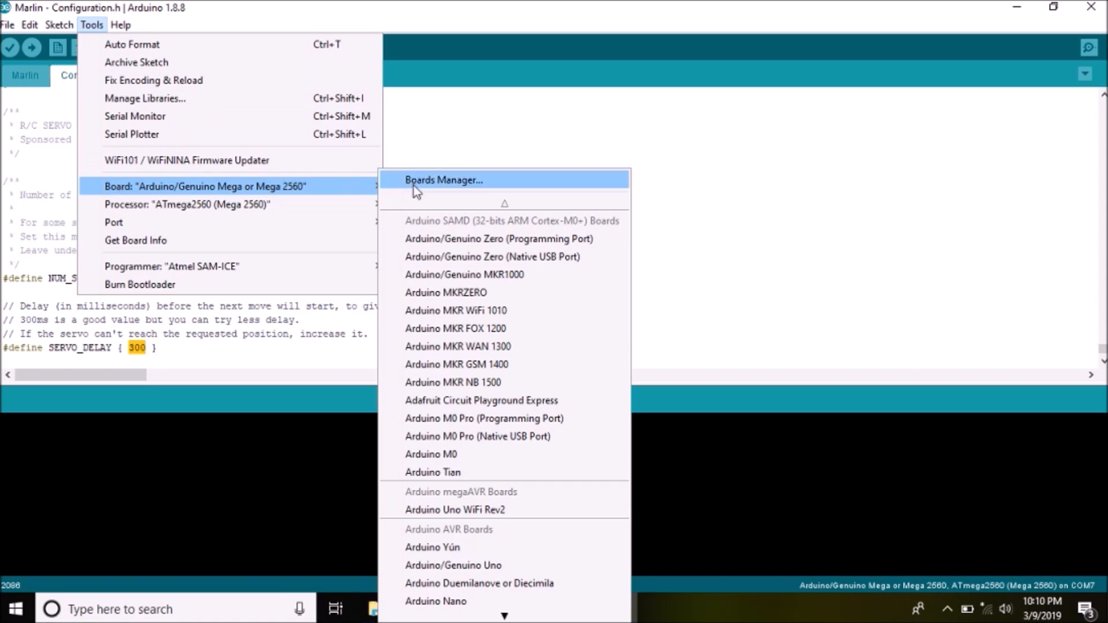
pyautogui.scroll(-3)
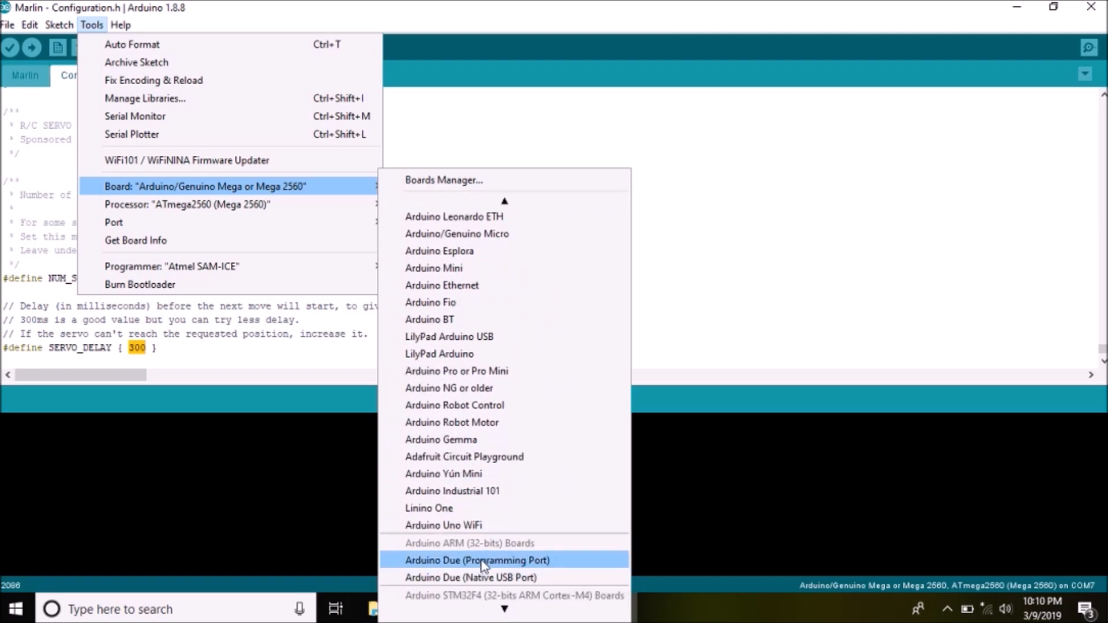
pyautogui.click(478, 560)
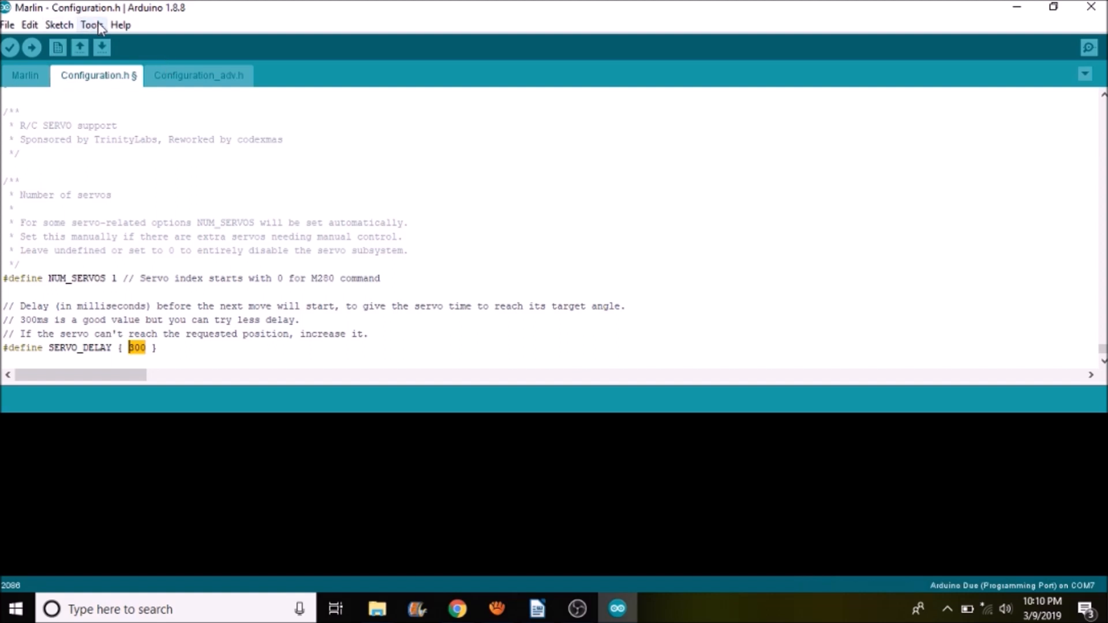
pyautogui.click(91, 25)
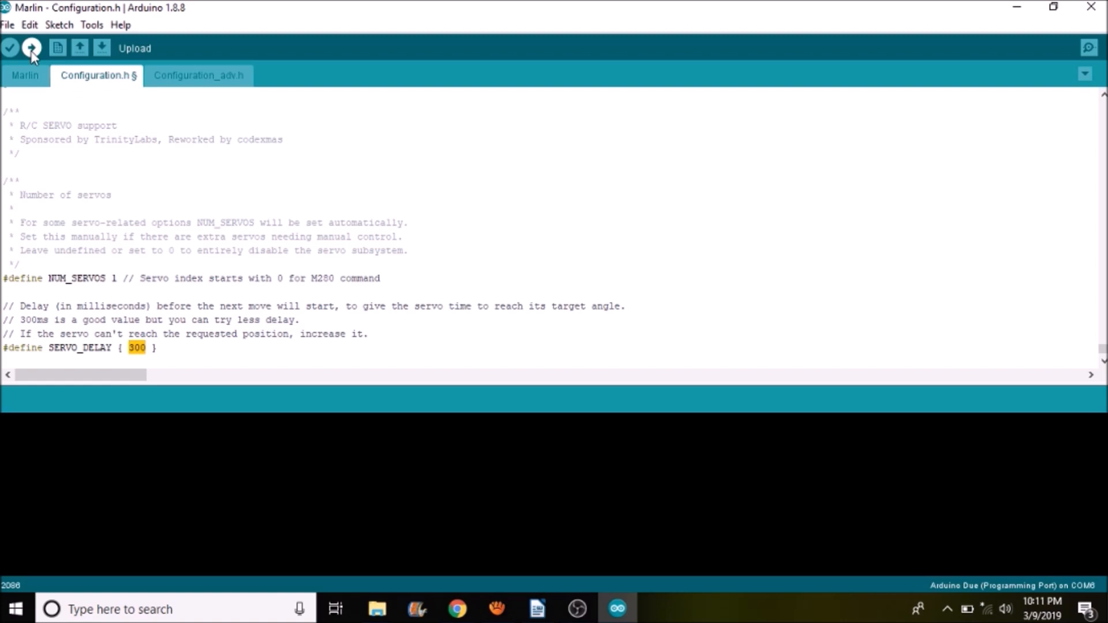
# - Upload the Marlin firmware to the Due and launch pronterface.exe from Printrun
pyautogui.click(32, 48)
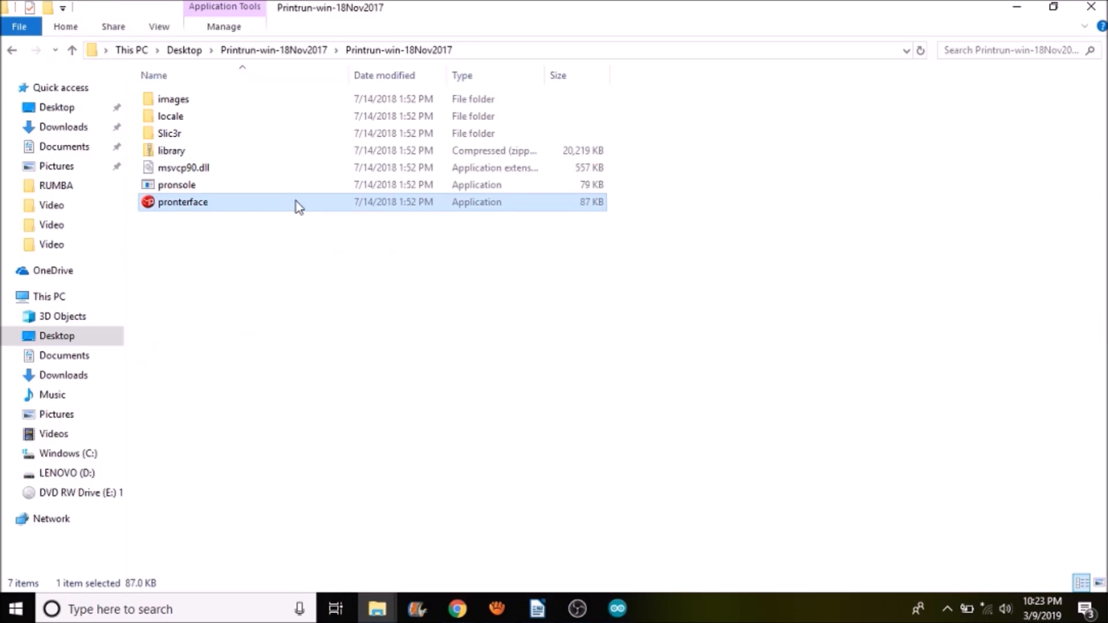
pyautogui.doubleClick(182, 202)
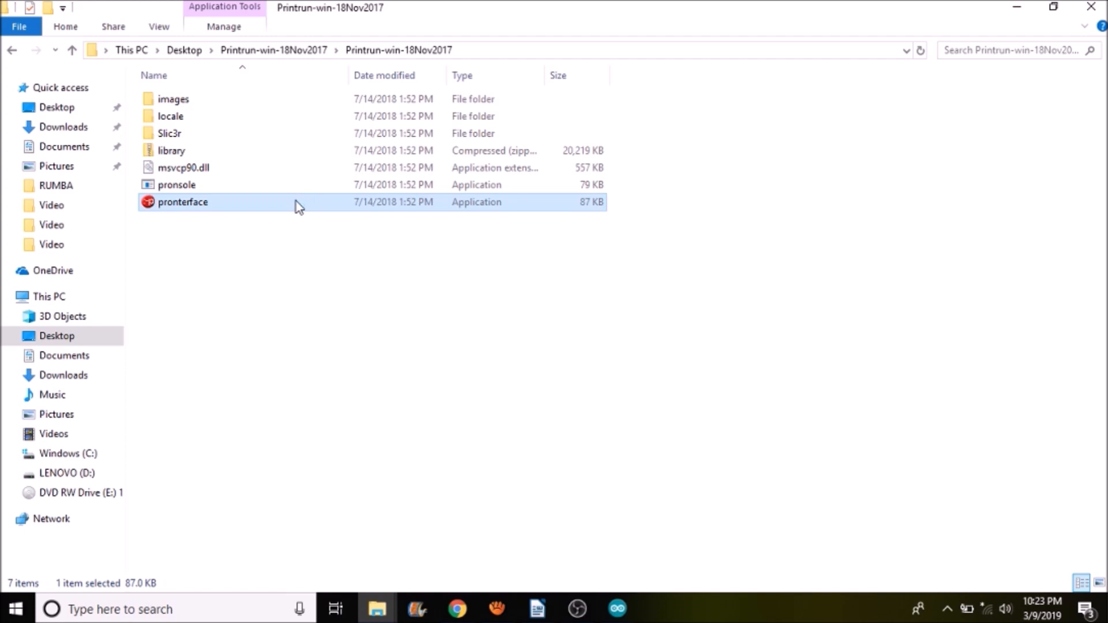
pyautogui.doubleClick(182, 201)
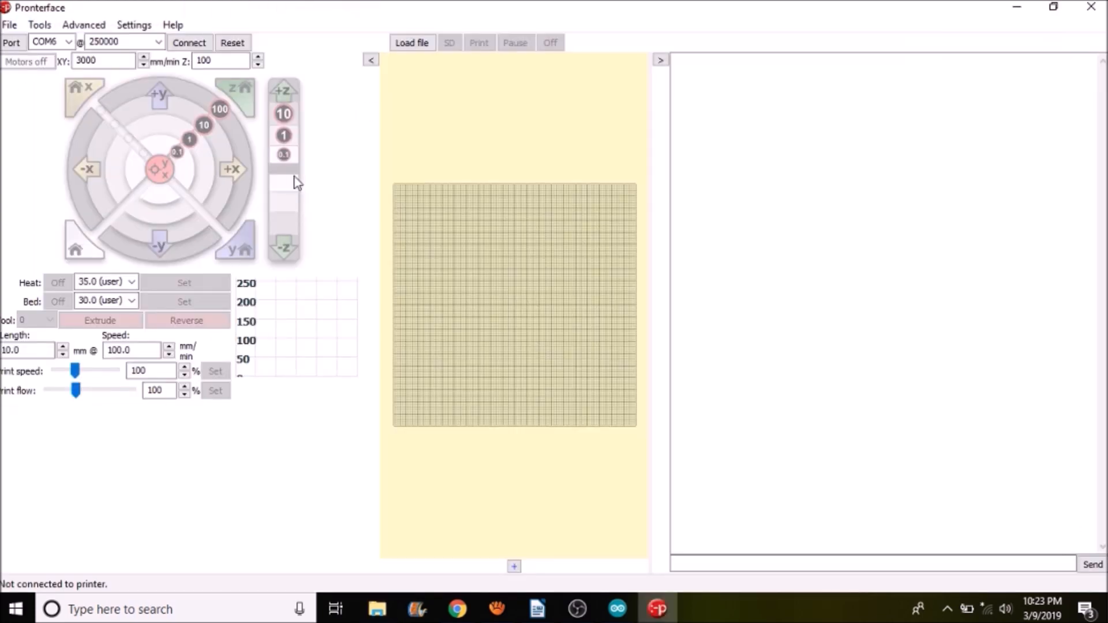
pyautogui.moveTo(189, 42)
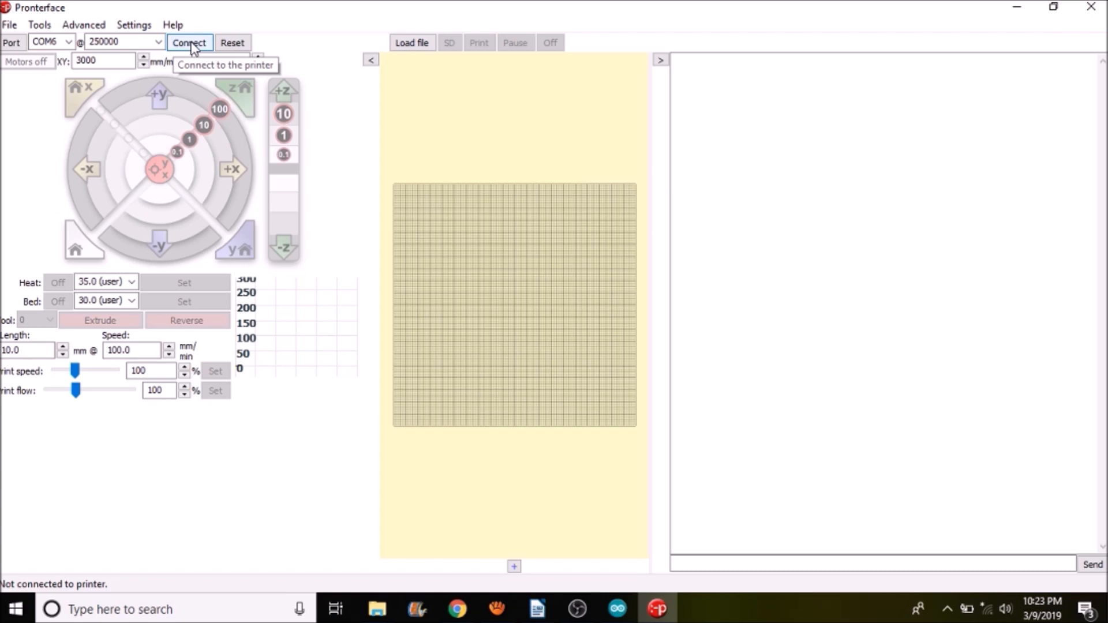
# - Connect Pronterface to the printer on COM6 at 250000 baud
pyautogui.click(189, 42)
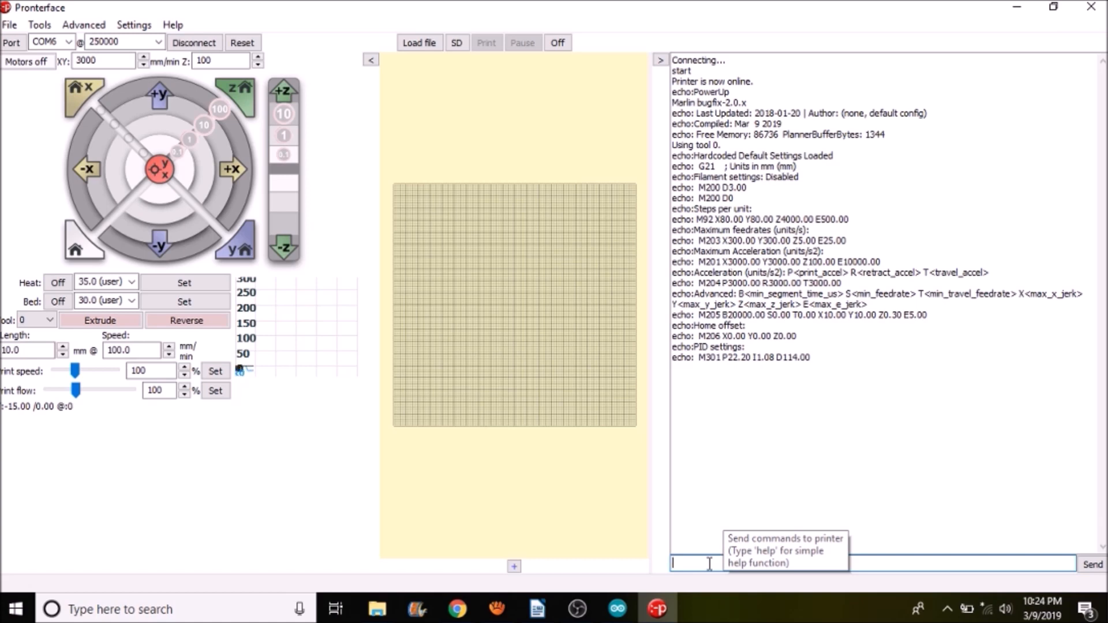
# - Send M280 P0 S0 from Pronterface to move servo 0 to 0 degrees
pyautogui.write('M2')
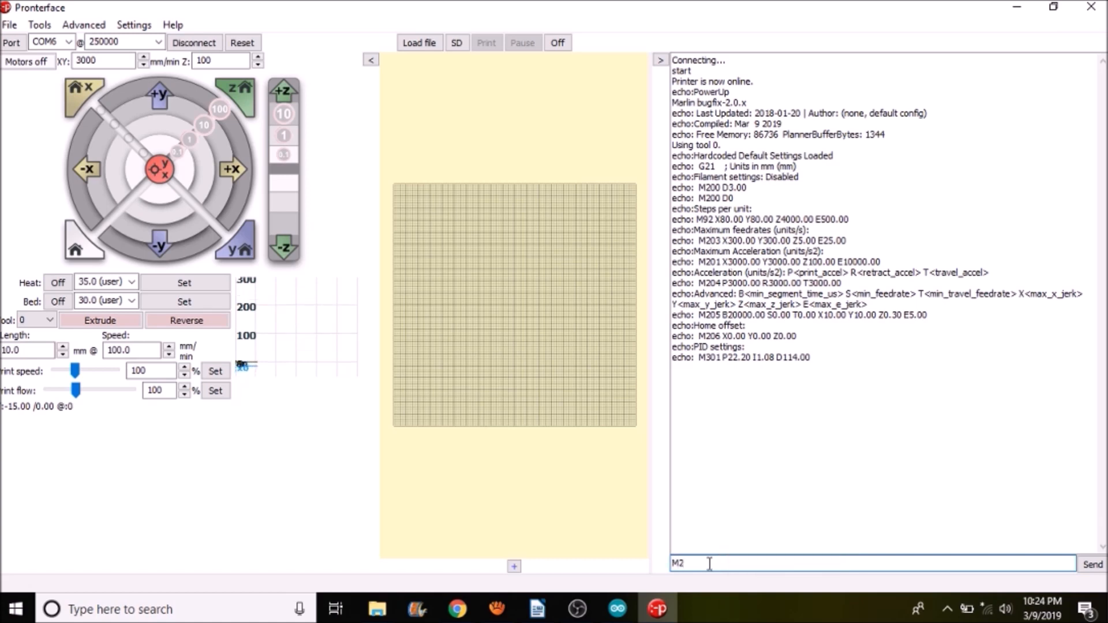
pyautogui.write('80')
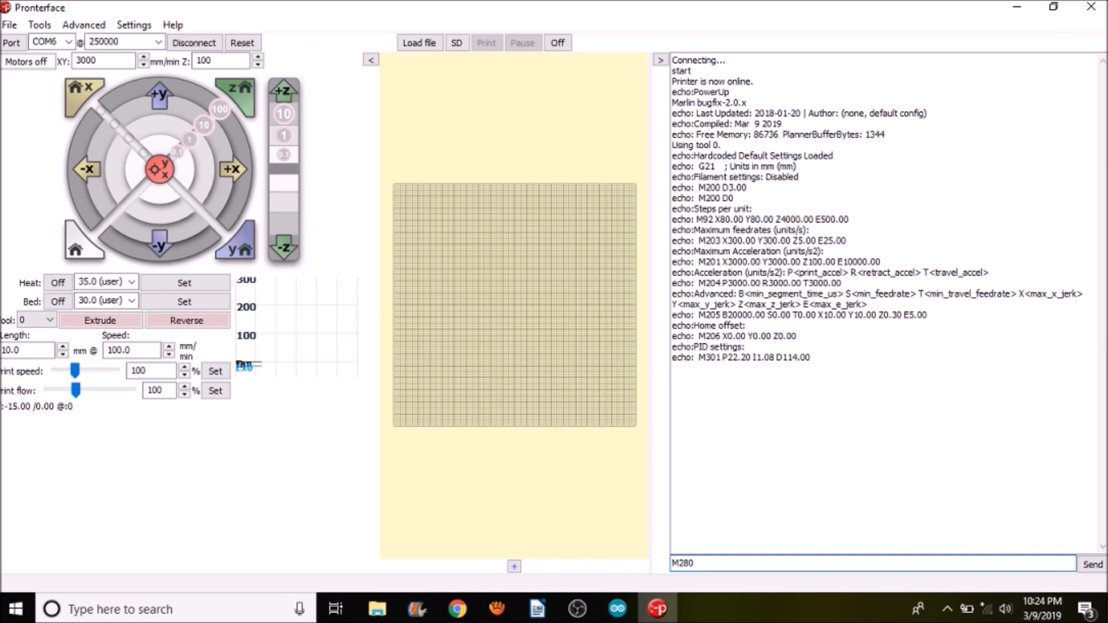
pyautogui.write('P0')
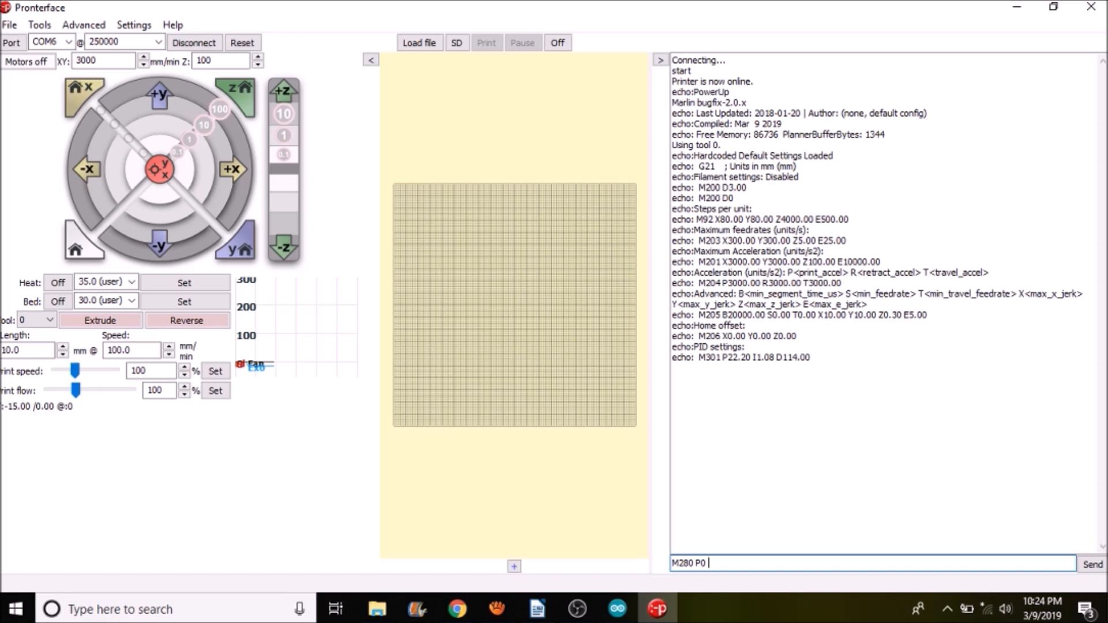
pyautogui.write('s0')
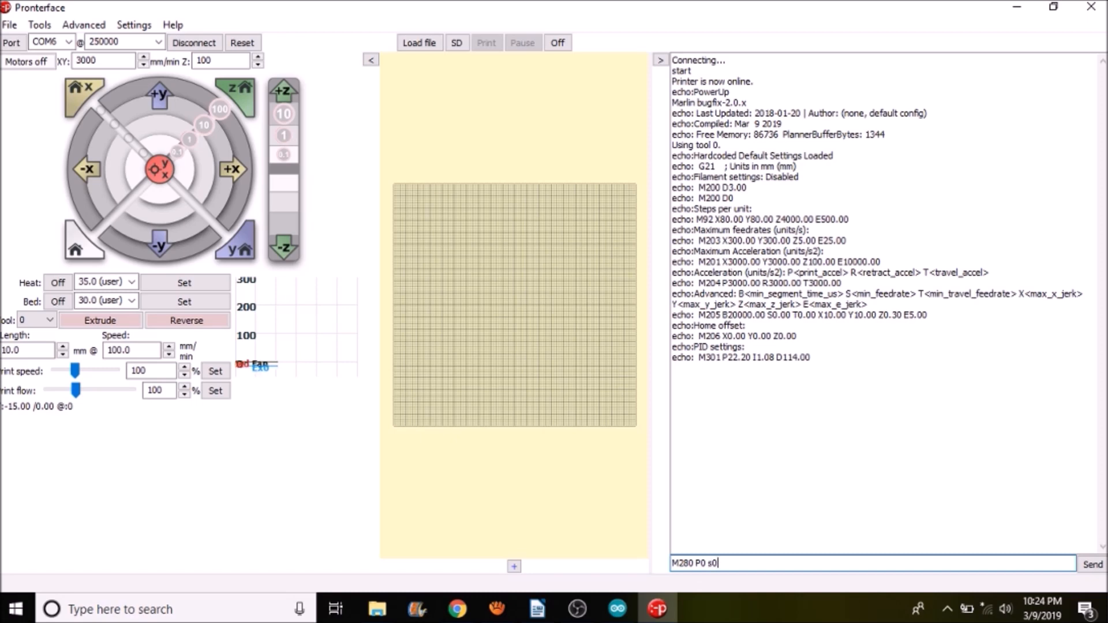
pyautogui.write('S')
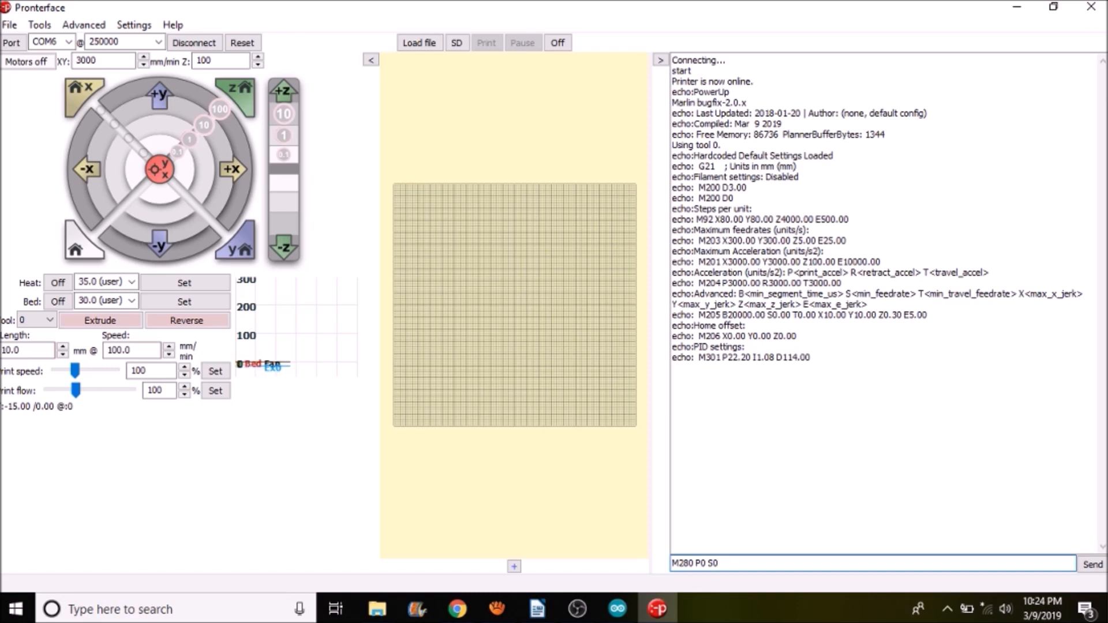
pyautogui.click(1092, 563)
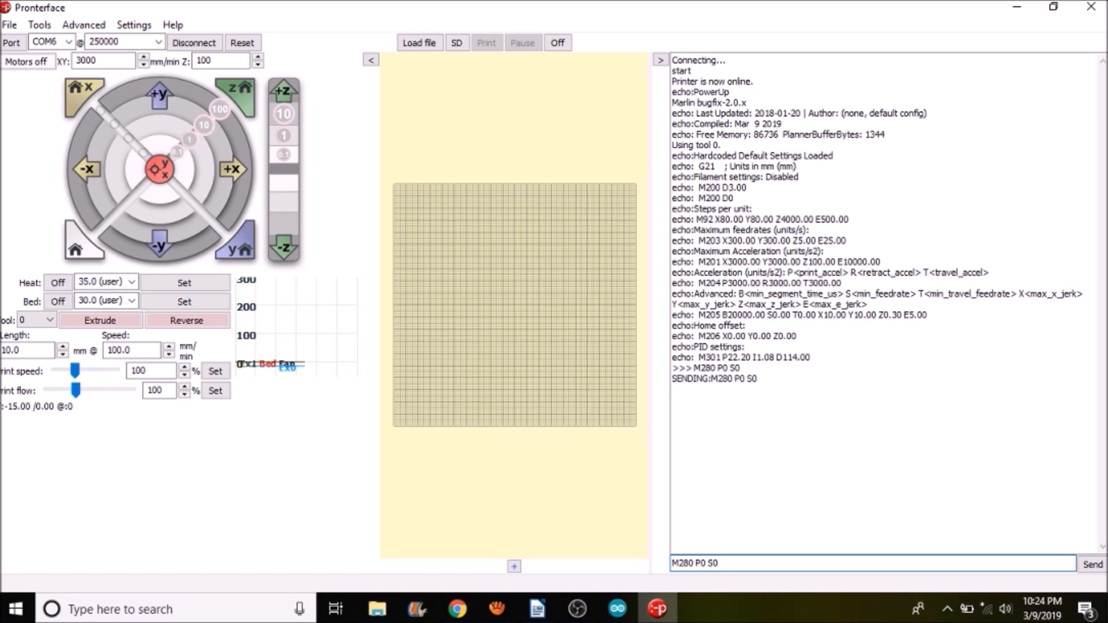
# - Change the angle to 180 and send M280 P0 S180 to swing servo 0
pyautogui.press('Backspace')
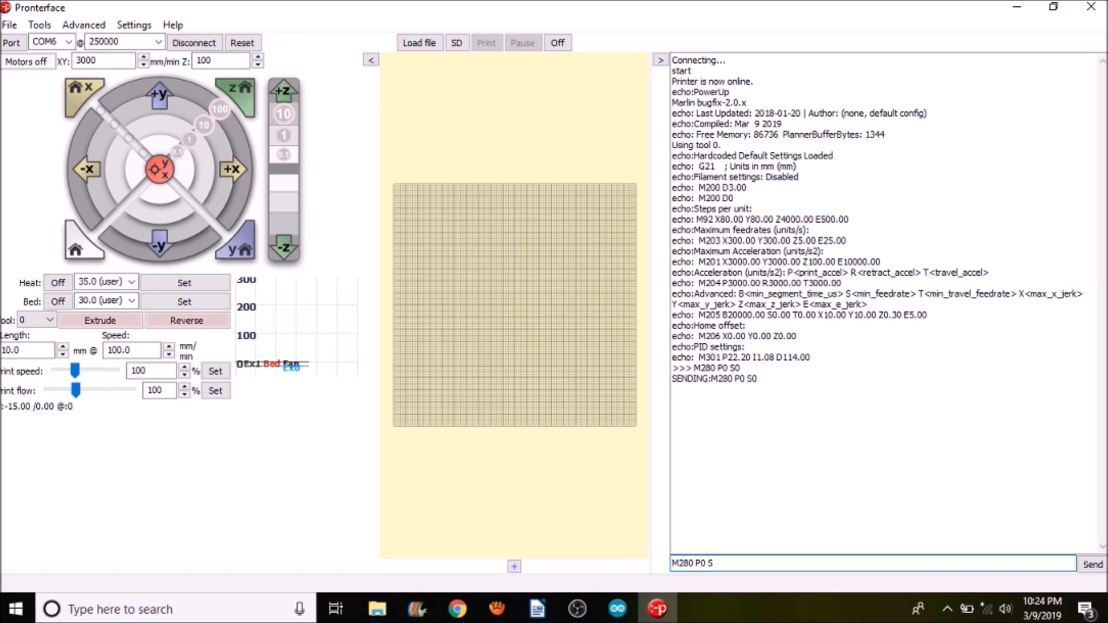
pyautogui.write('180')
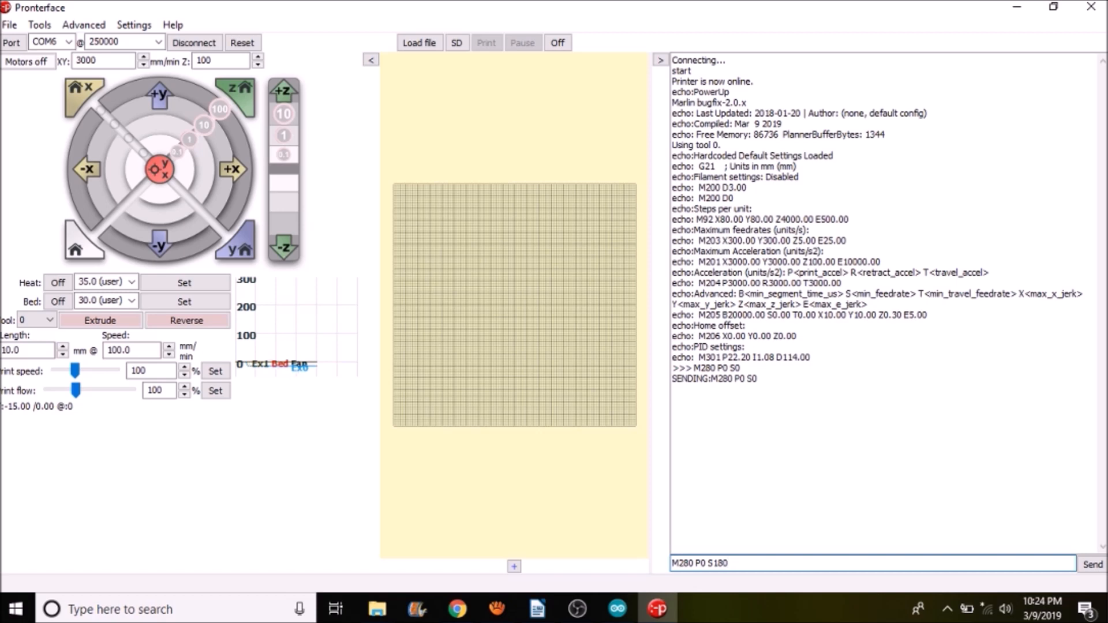
pyautogui.click(848, 563)
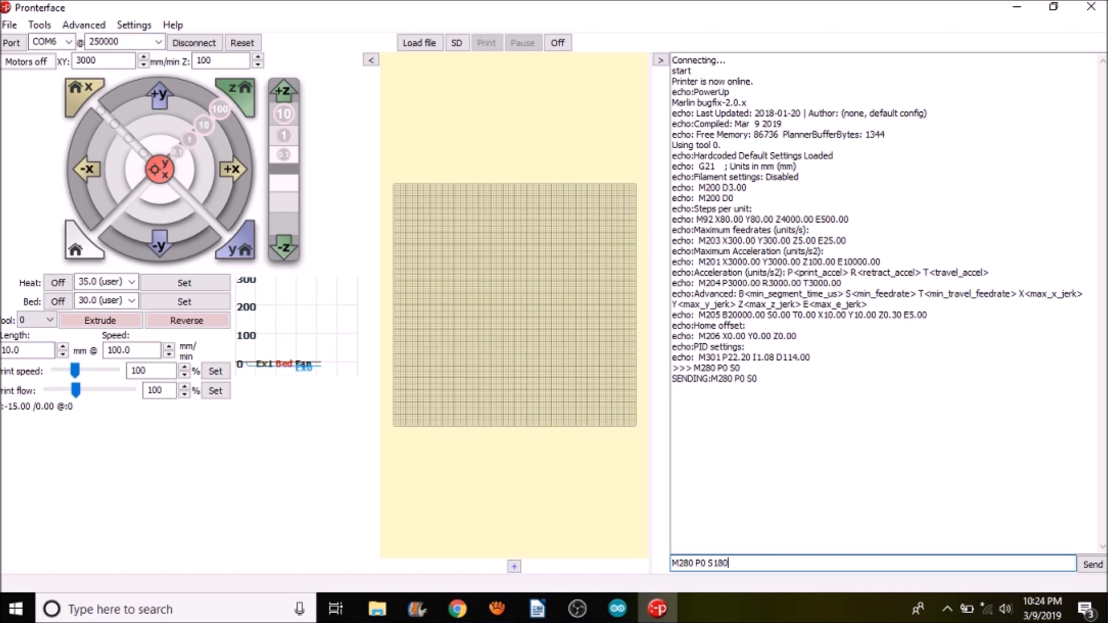
pyautogui.click(1092, 563)
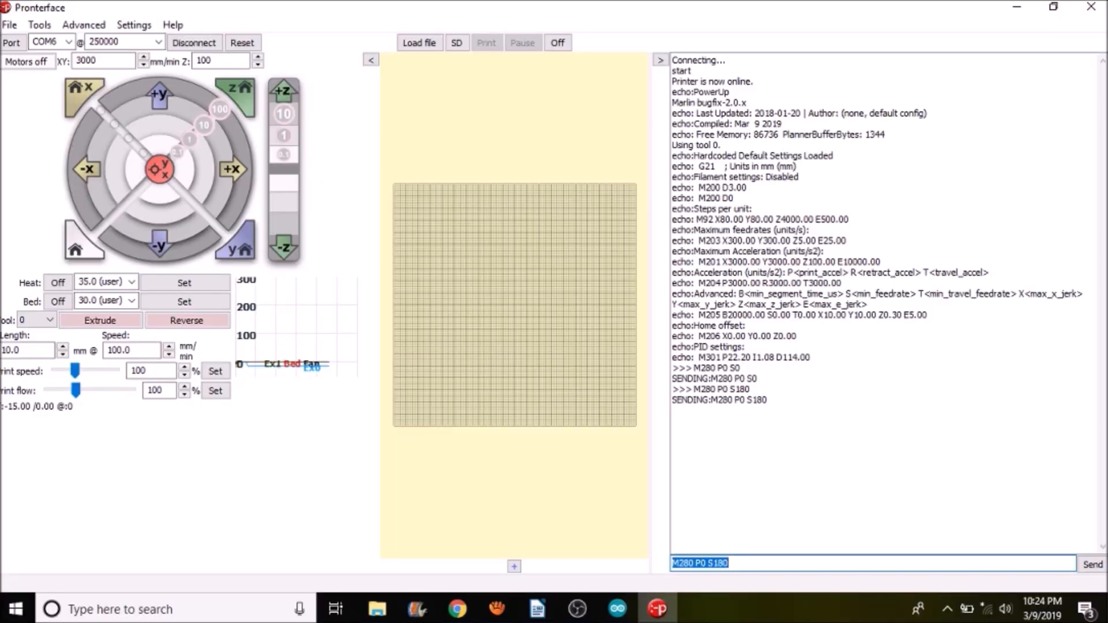